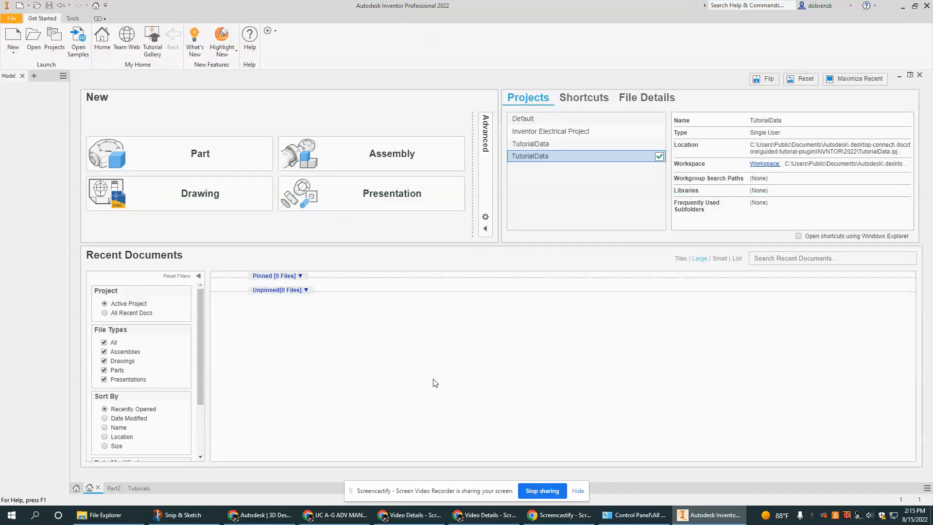
mouse_move(413, 394)
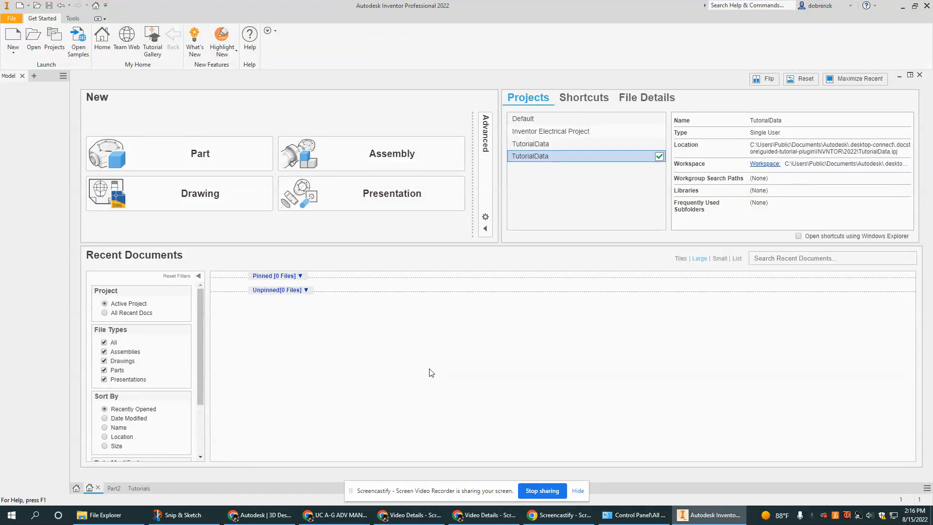
mouse_move(284, 396)
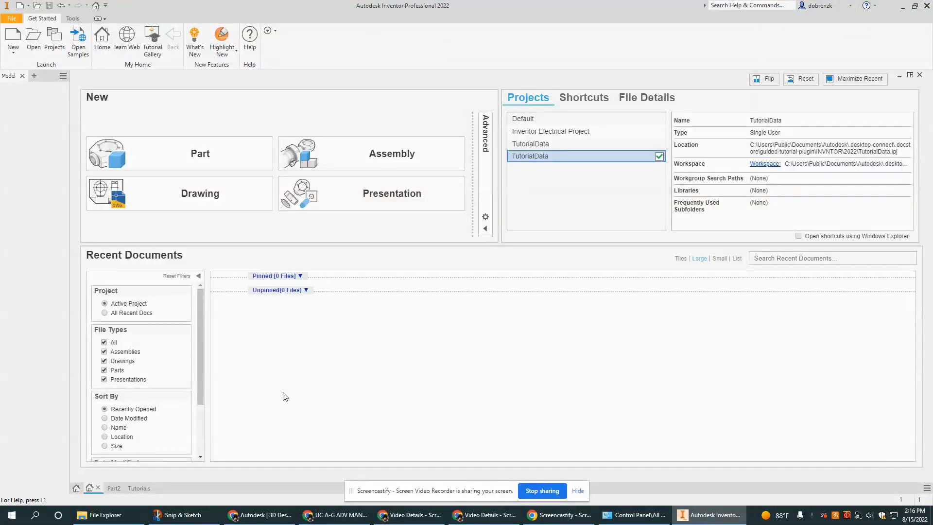
mouse_move(604, 388)
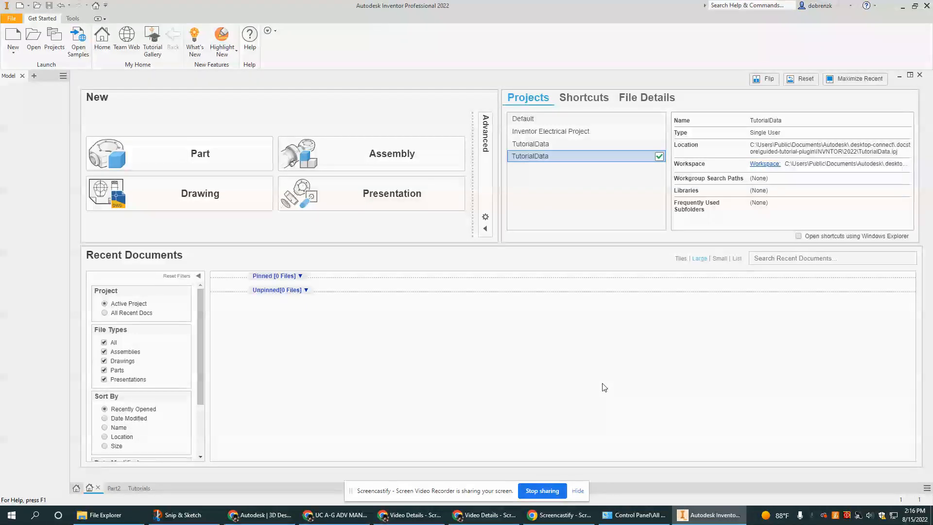
mouse_move(347, 348)
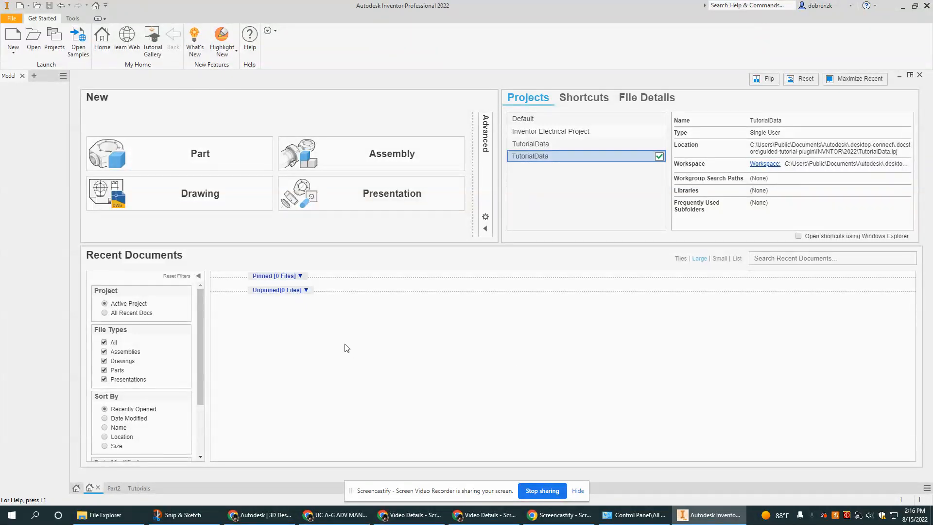
mouse_move(380, 370)
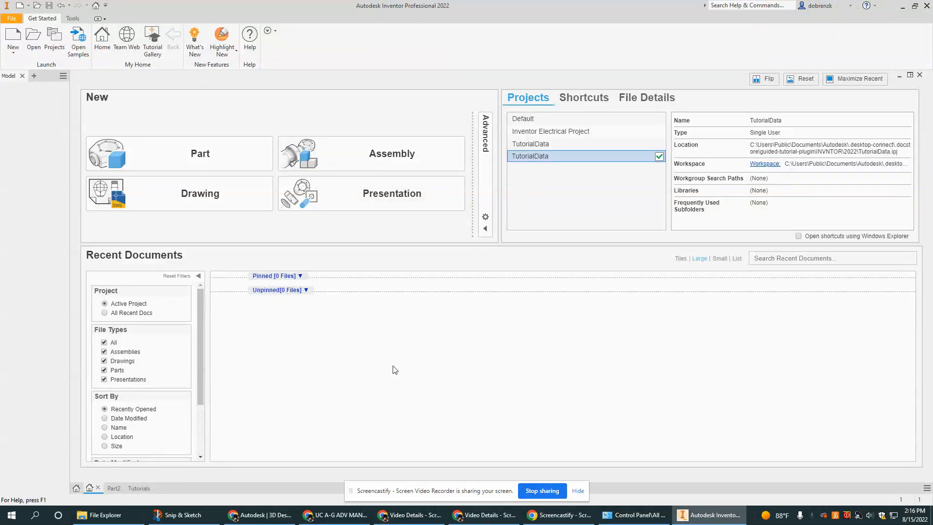
mouse_move(126, 123)
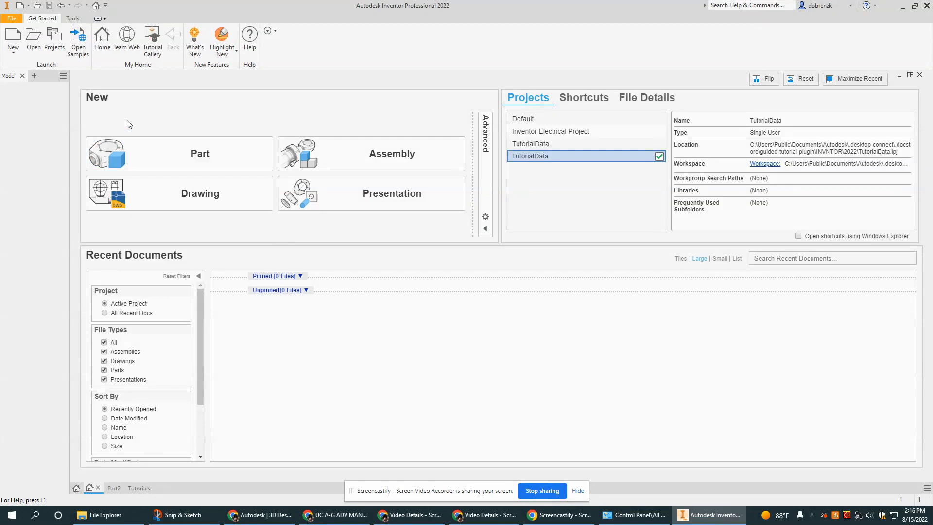
mouse_move(421, 88)
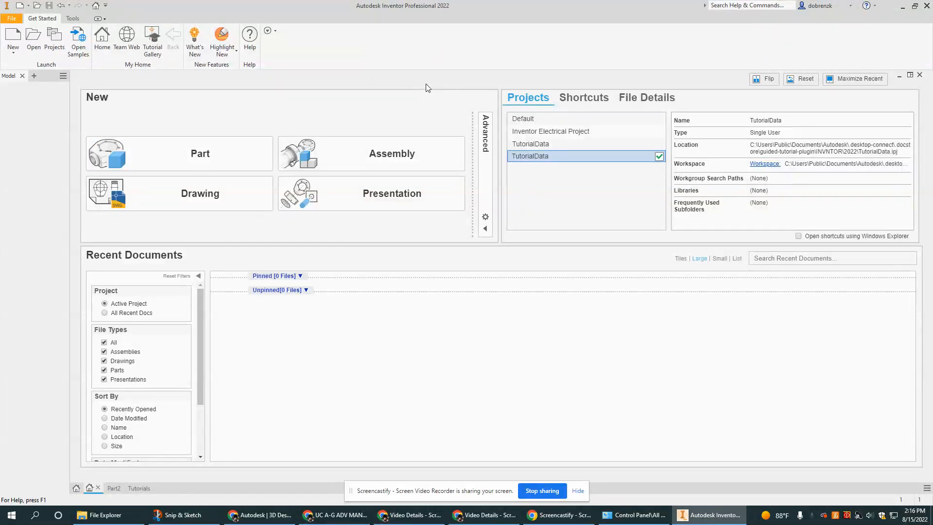
mouse_move(201, 68)
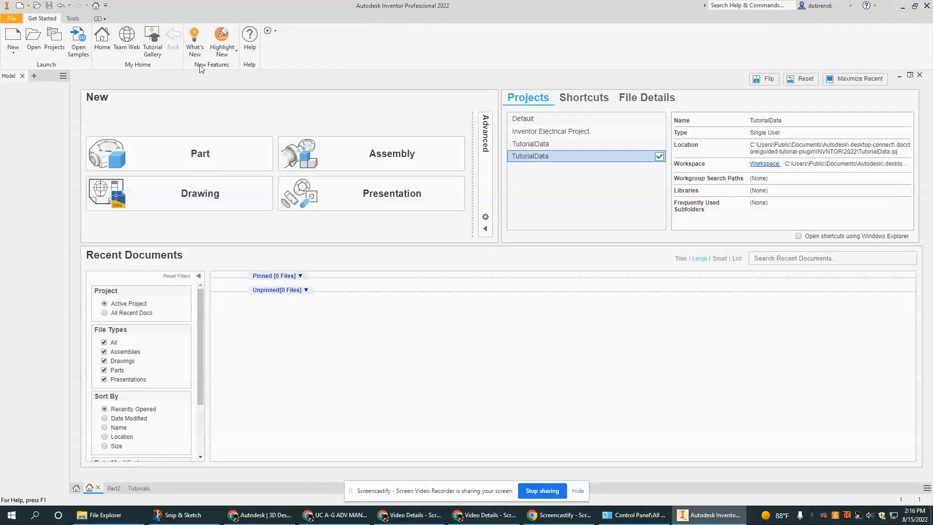
Step: Start a new blank part document (Part3) from the home screen's Part template
click(139, 488)
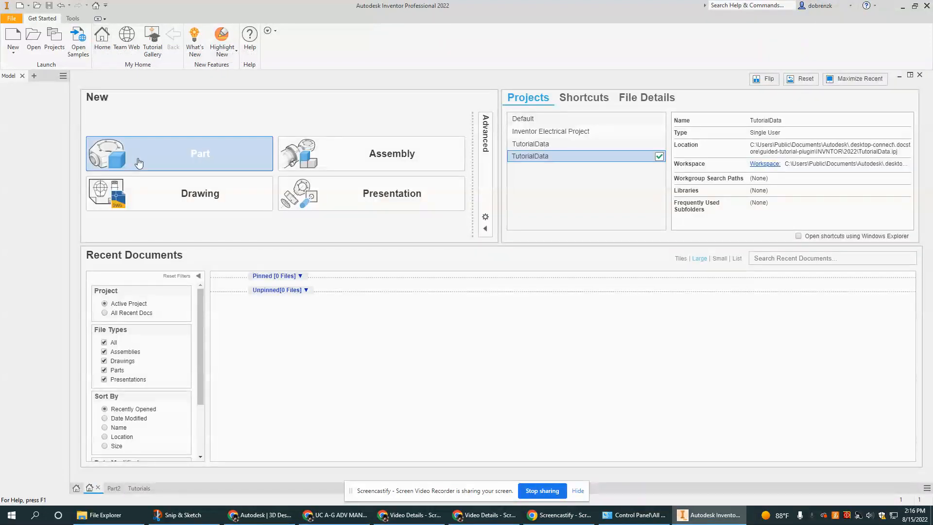
mouse_move(473, 27)
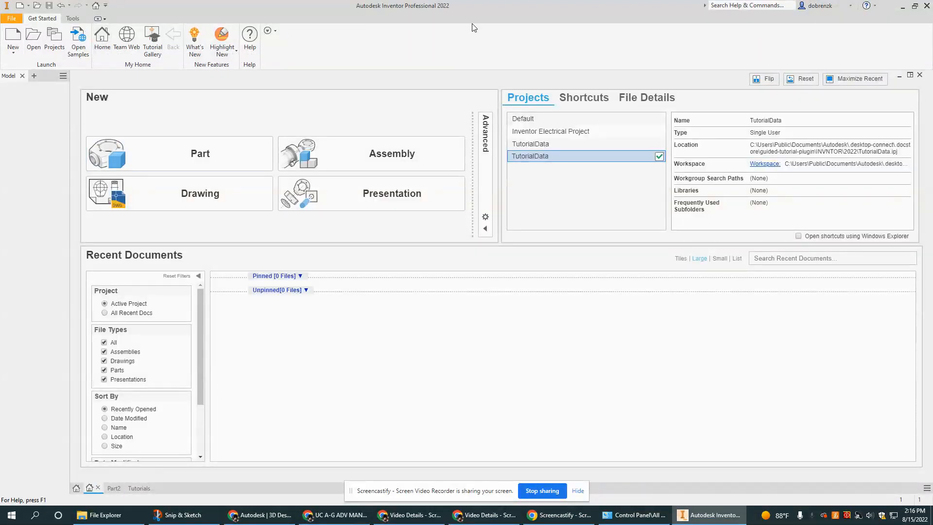
mouse_move(378, 140)
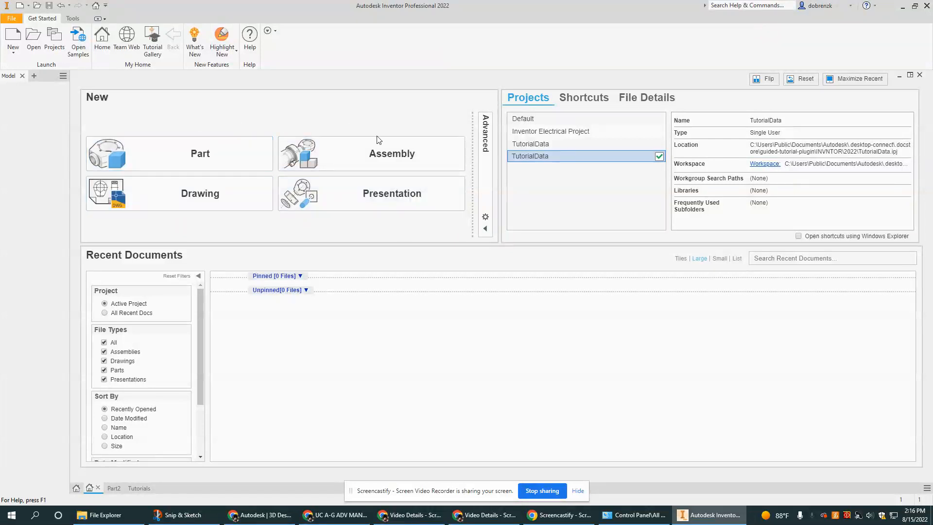
mouse_move(200, 153)
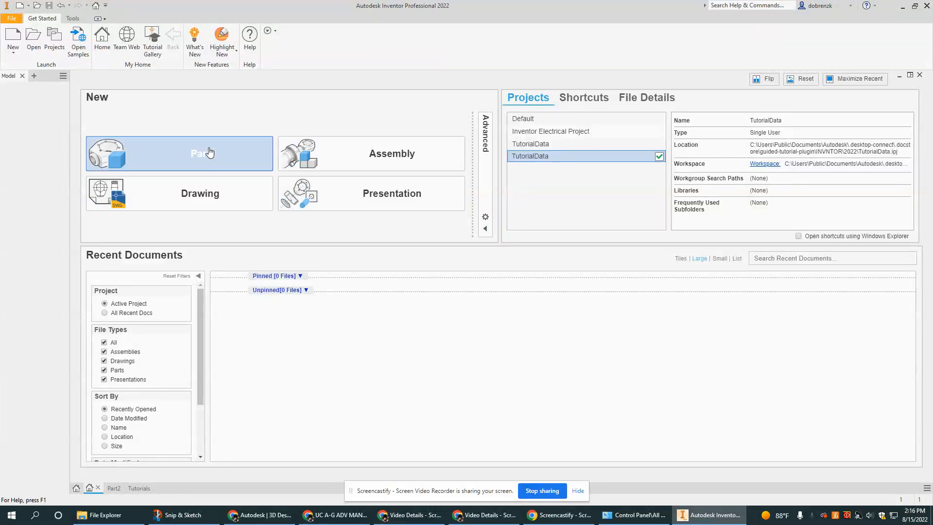
mouse_move(381, 153)
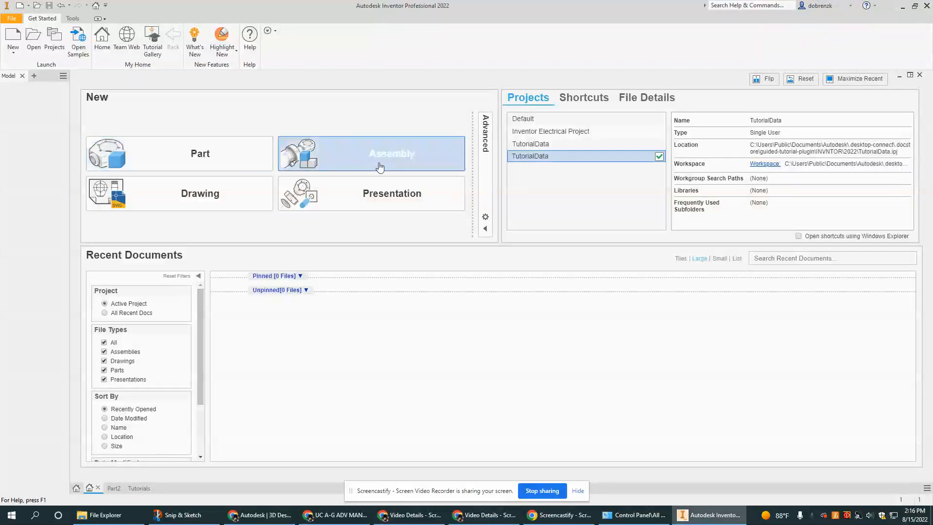
mouse_move(381, 210)
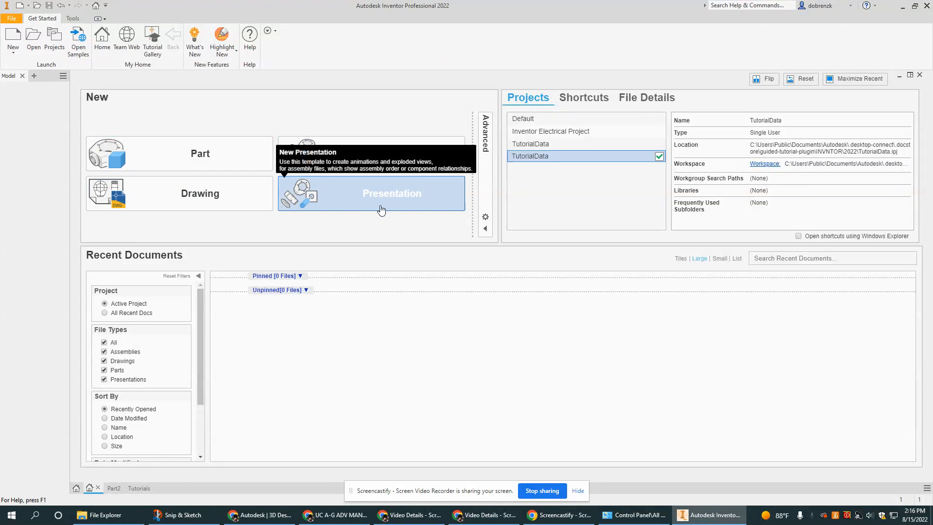
mouse_move(405, 293)
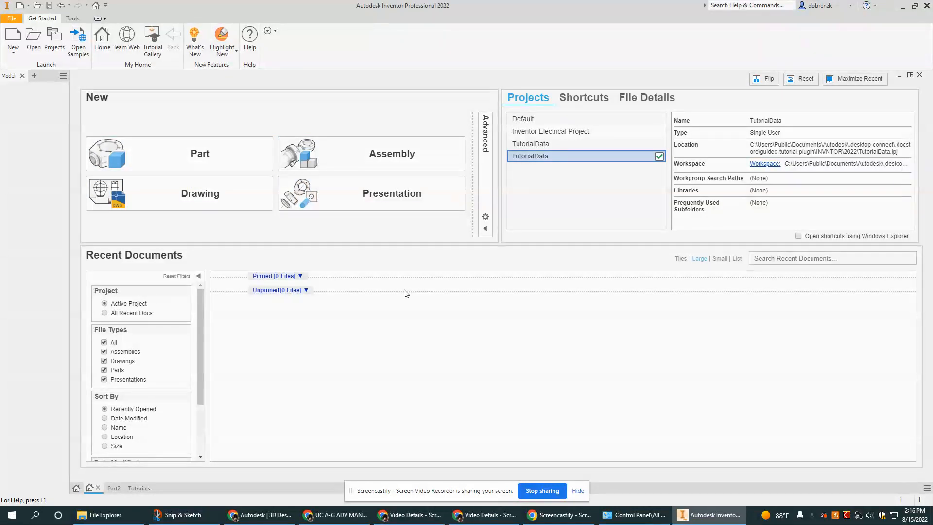
mouse_move(239, 387)
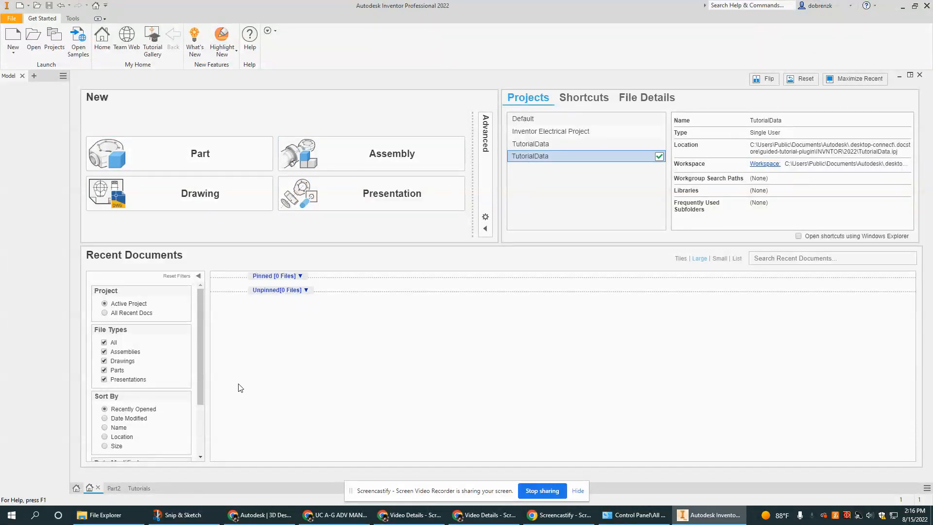
mouse_move(282, 414)
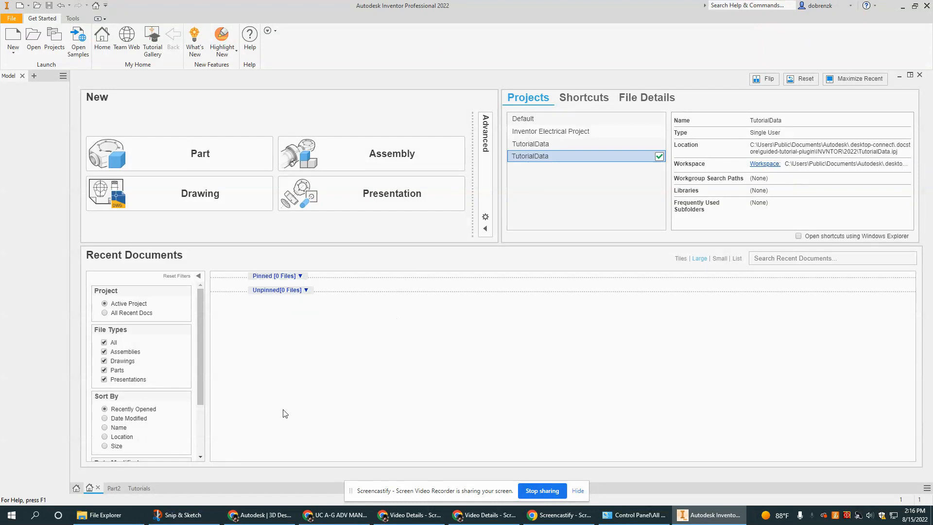
mouse_move(400, 397)
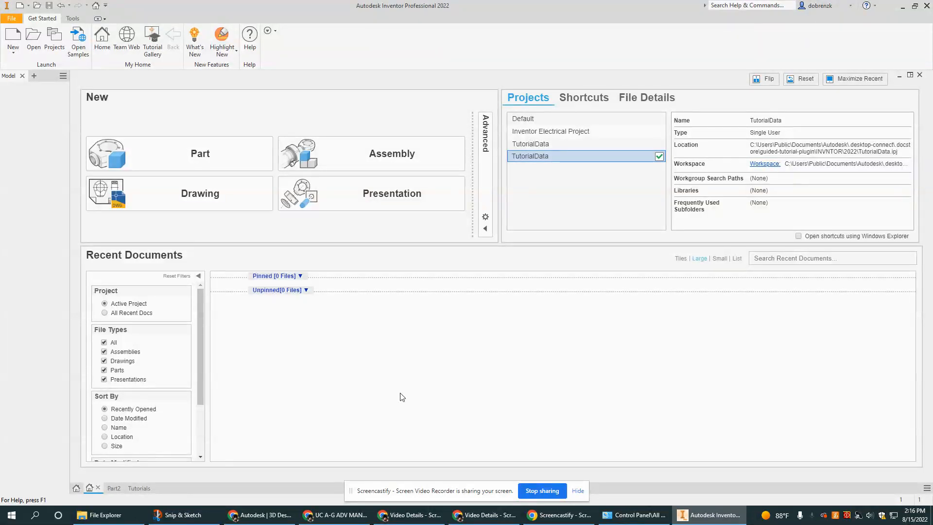
mouse_move(269, 355)
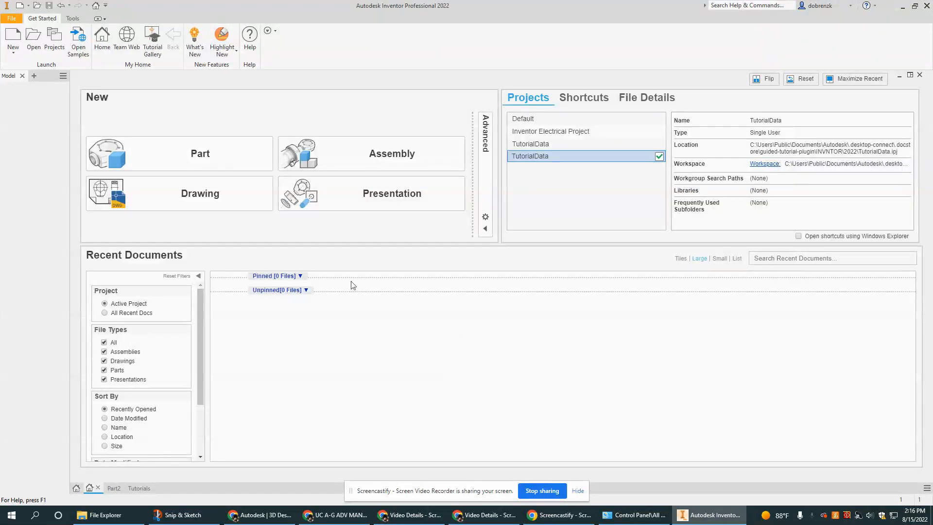
mouse_move(408, 478)
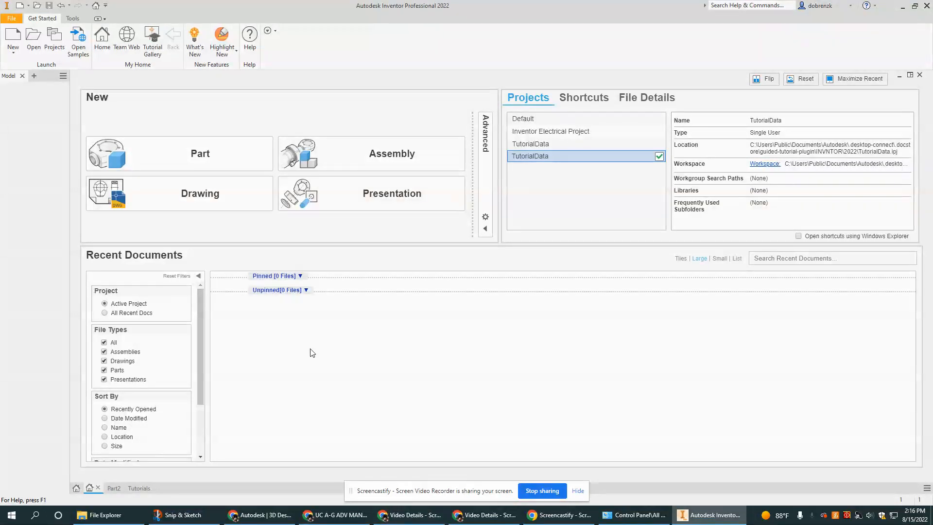
mouse_move(212, 151)
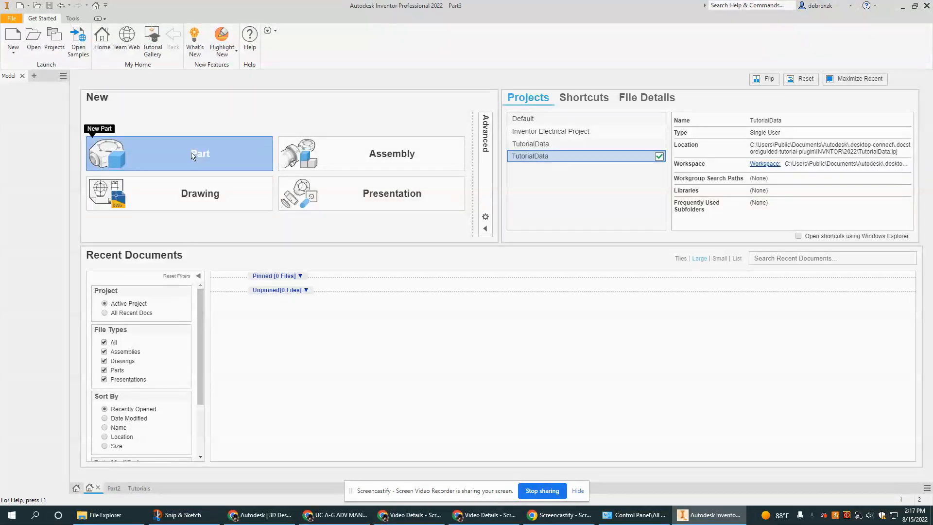
click(179, 153)
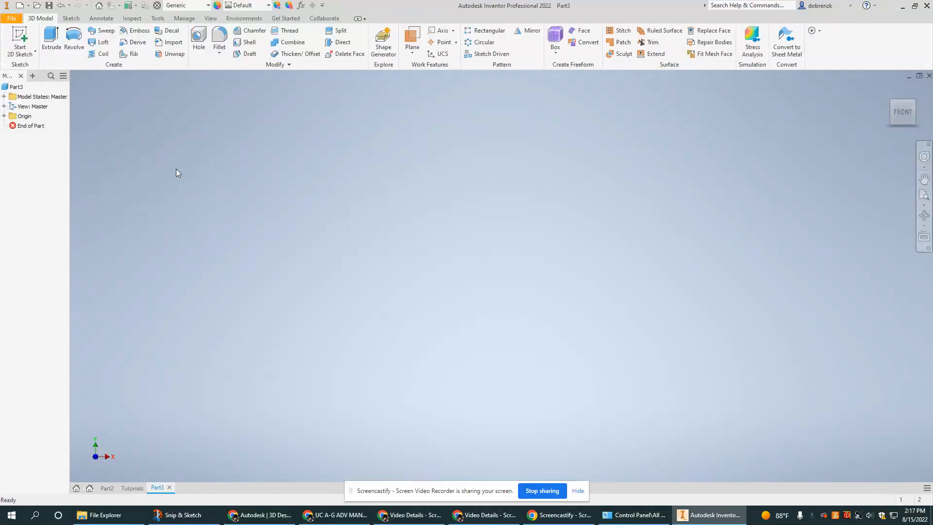
mouse_move(113, 346)
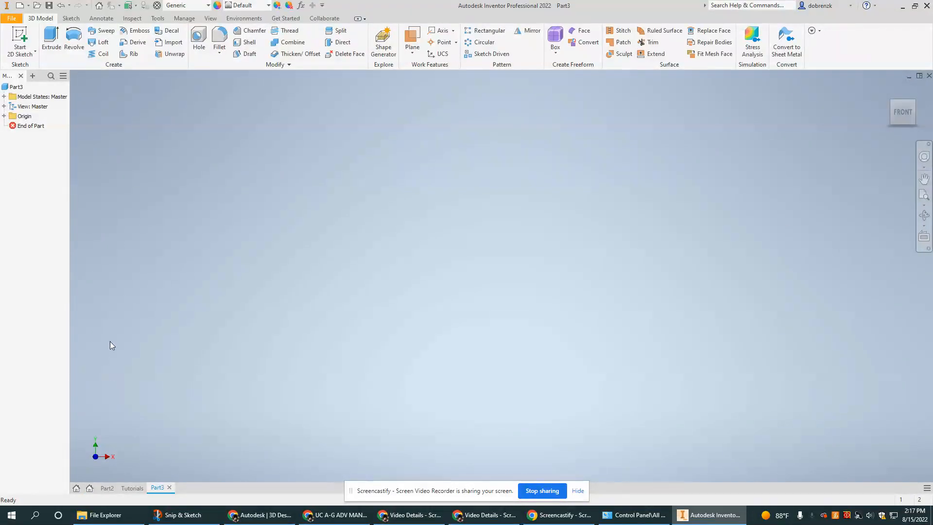
mouse_move(372, 158)
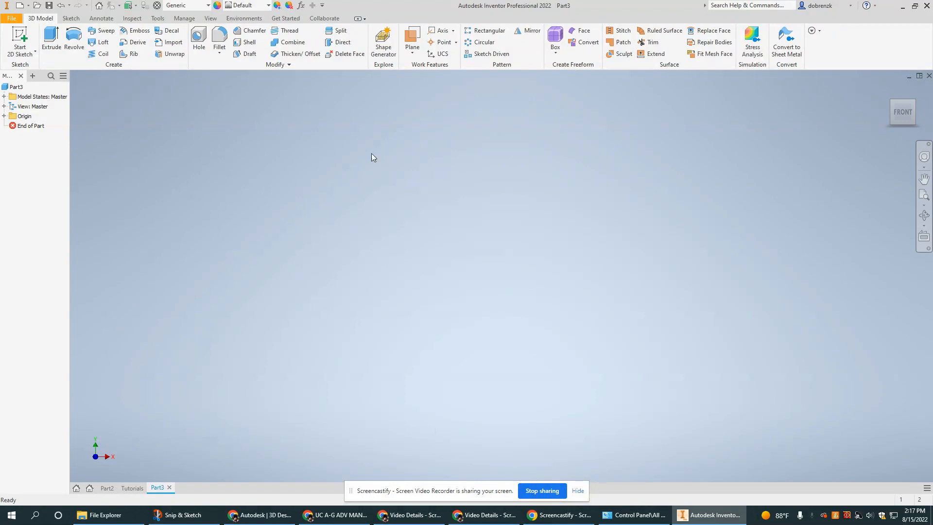
mouse_move(147, 333)
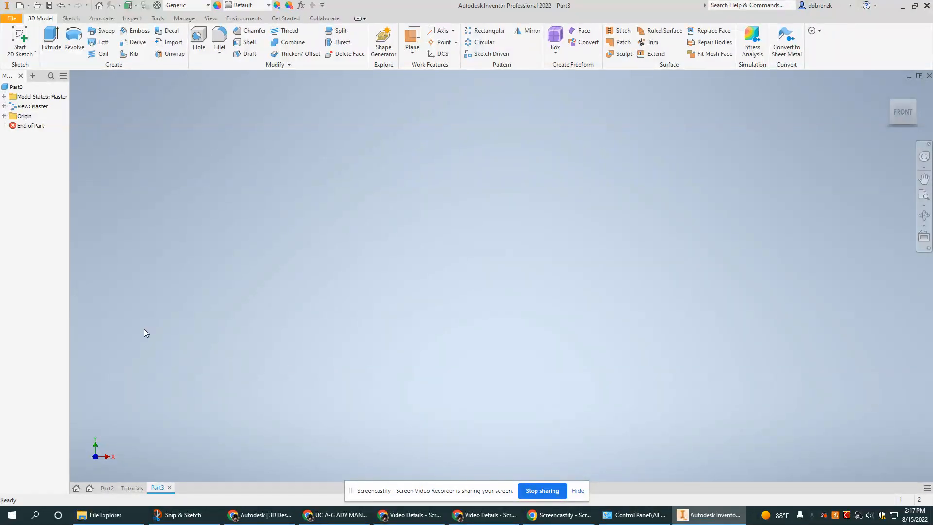
mouse_move(885, 43)
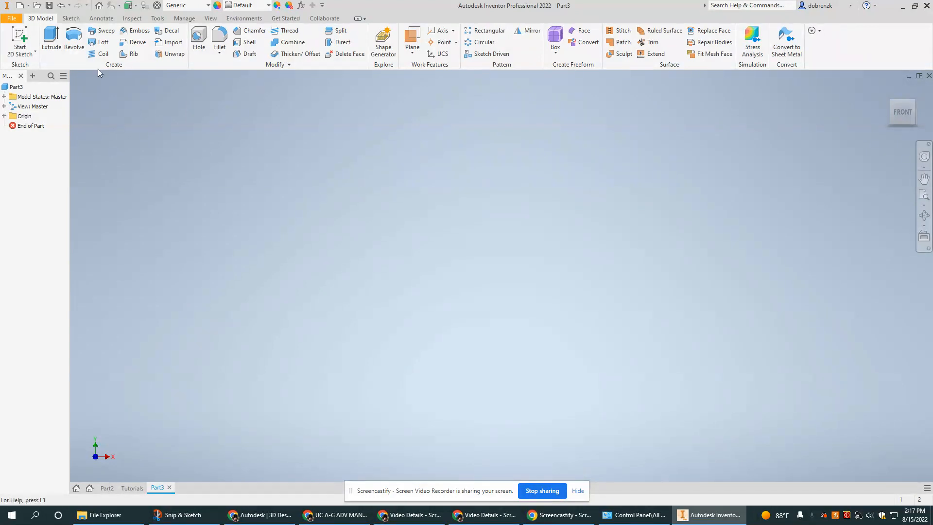
mouse_move(770, 20)
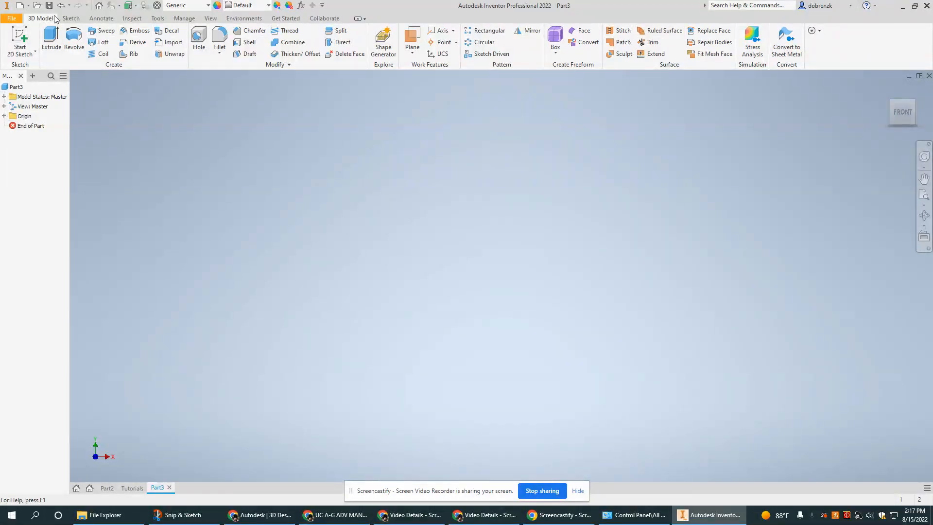
Step: Cycle through the Sketch, Tools, View and 3D Model ribbon command sets, ending on 3D Model
click(70, 18)
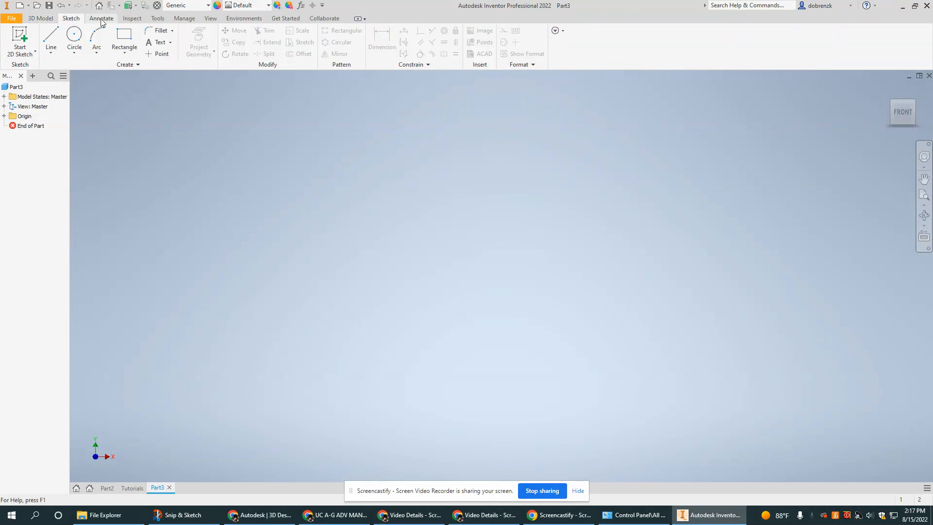
click(158, 18)
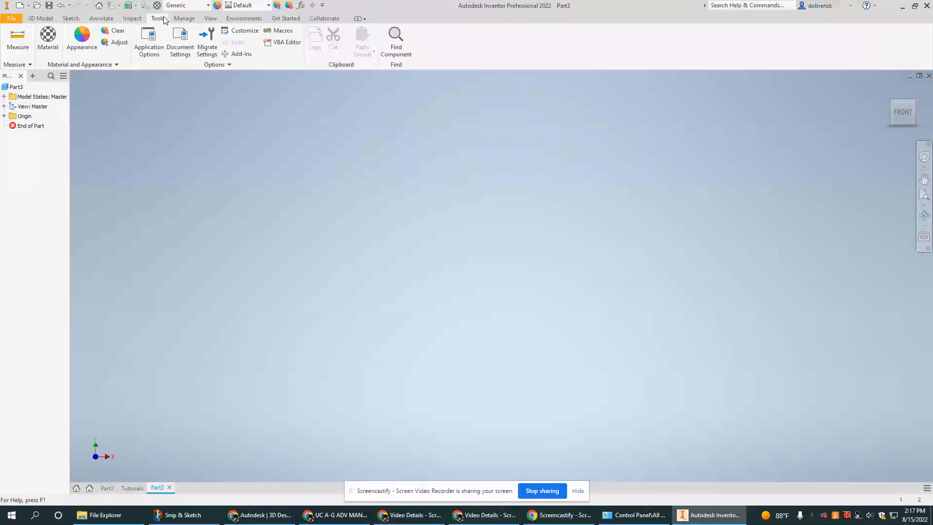
click(210, 17)
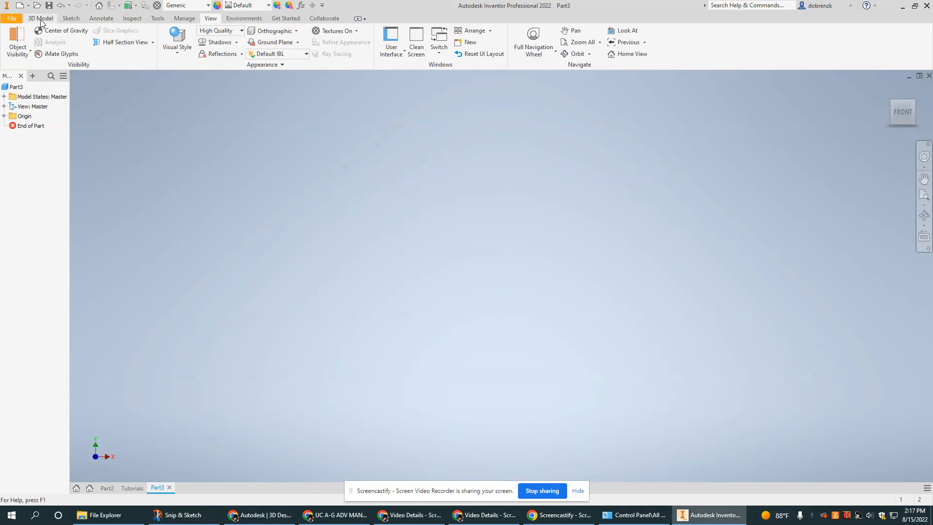
click(40, 17)
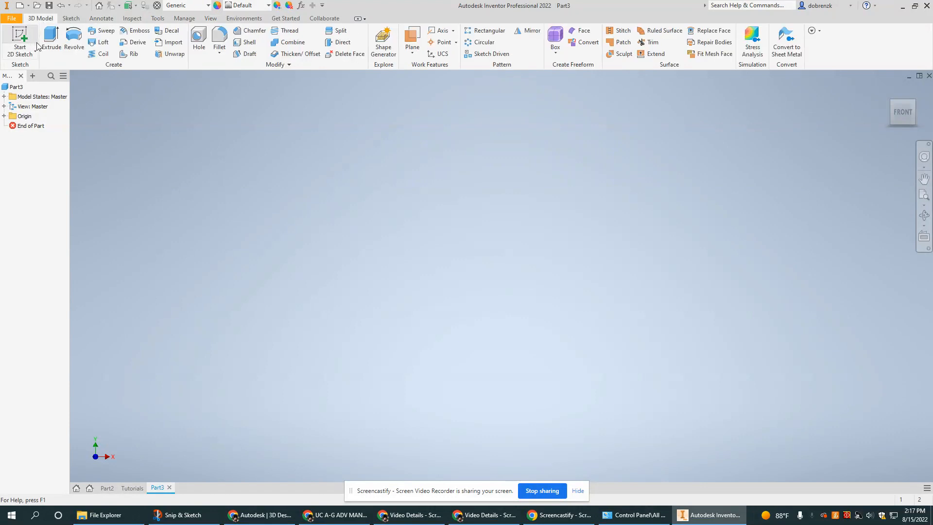
click(70, 17)
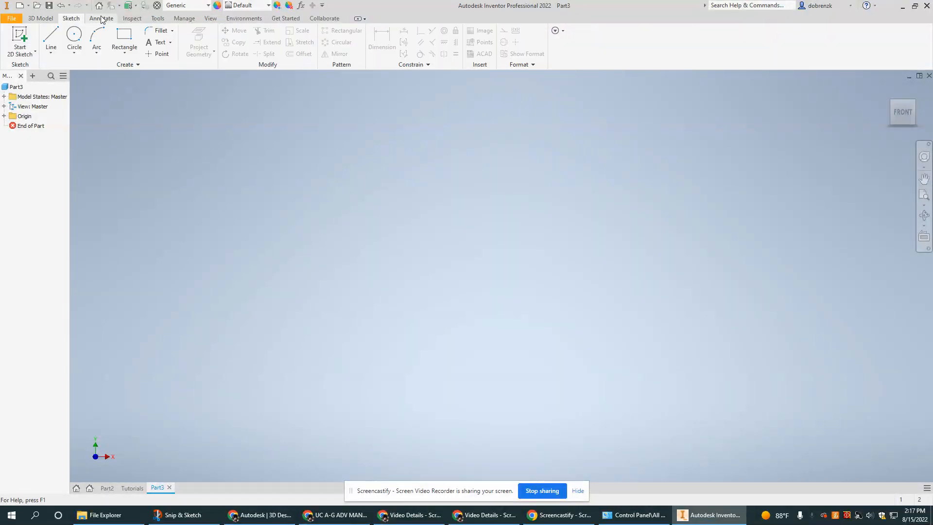
click(158, 17)
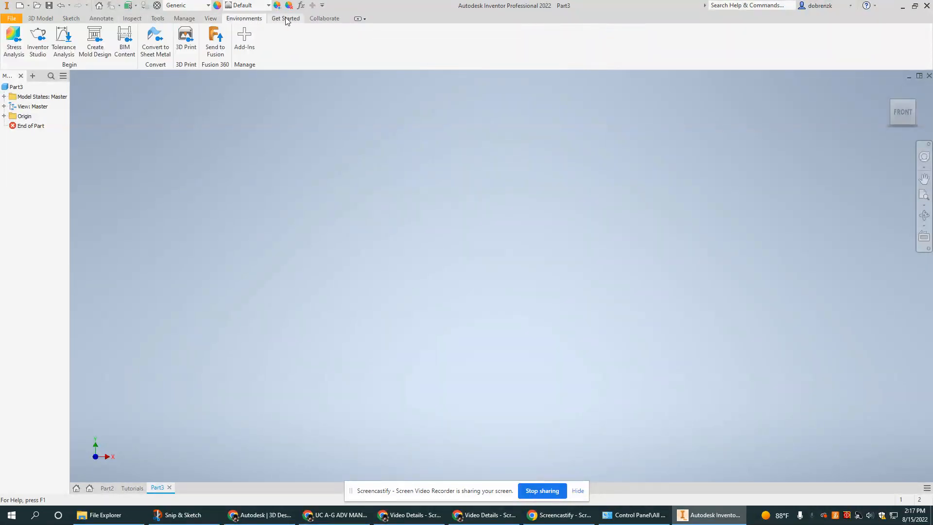
mouse_move(211, 18)
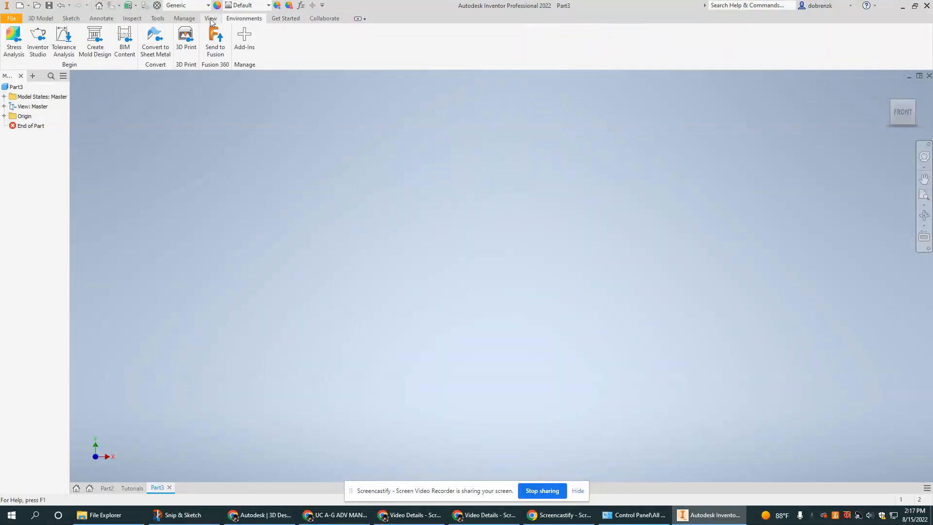
click(41, 17)
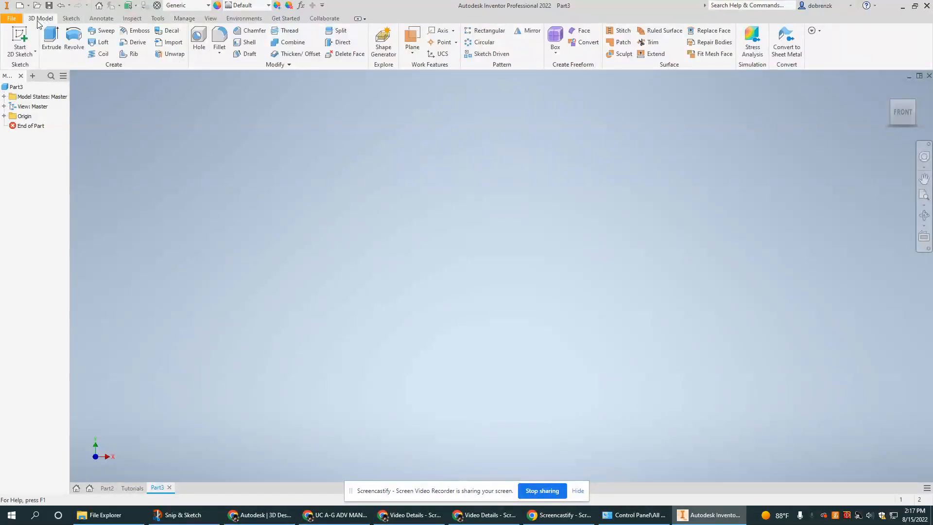
click(70, 17)
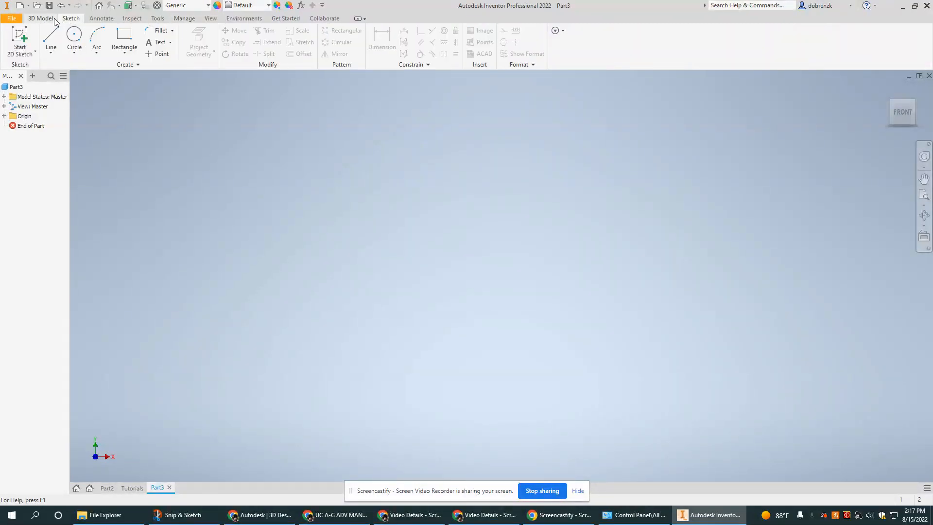
click(40, 17)
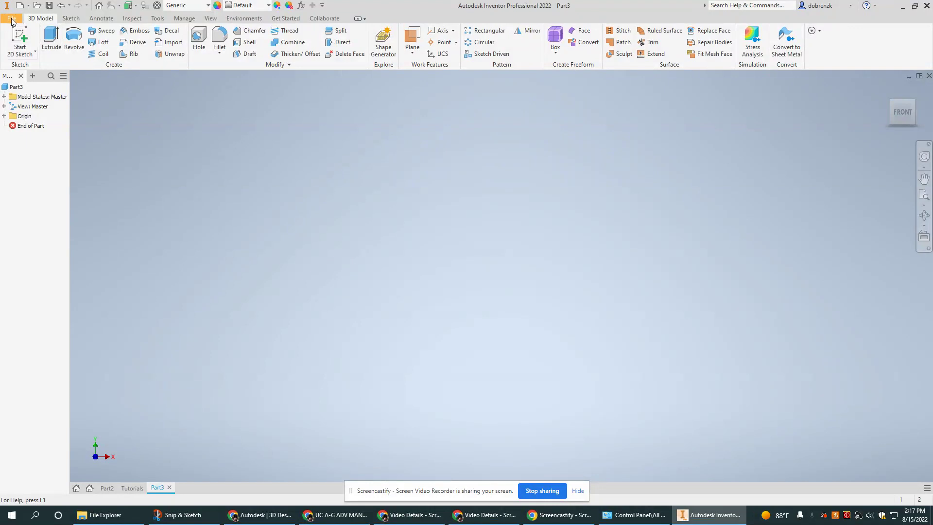
Step: Browse the File menu's Open options and the Export format list (image, PDF, CAD, DWG)
click(11, 17)
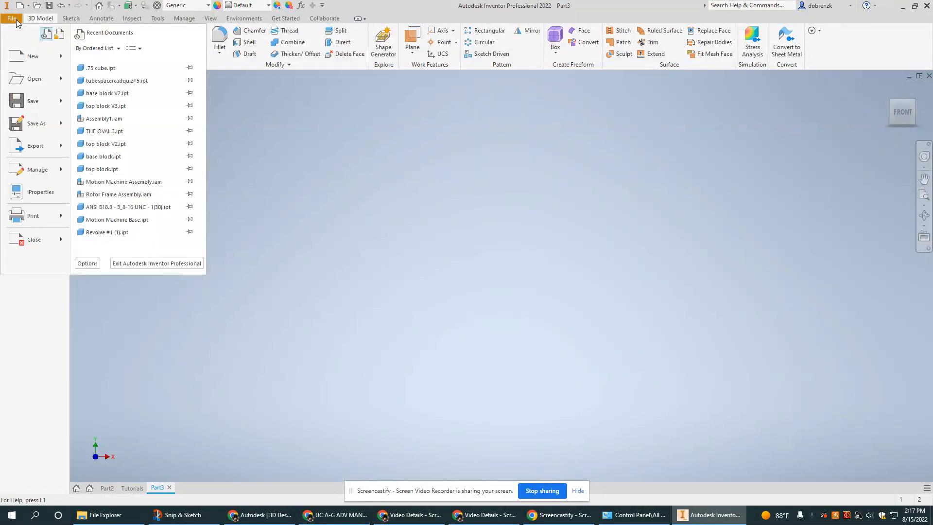
click(33, 56)
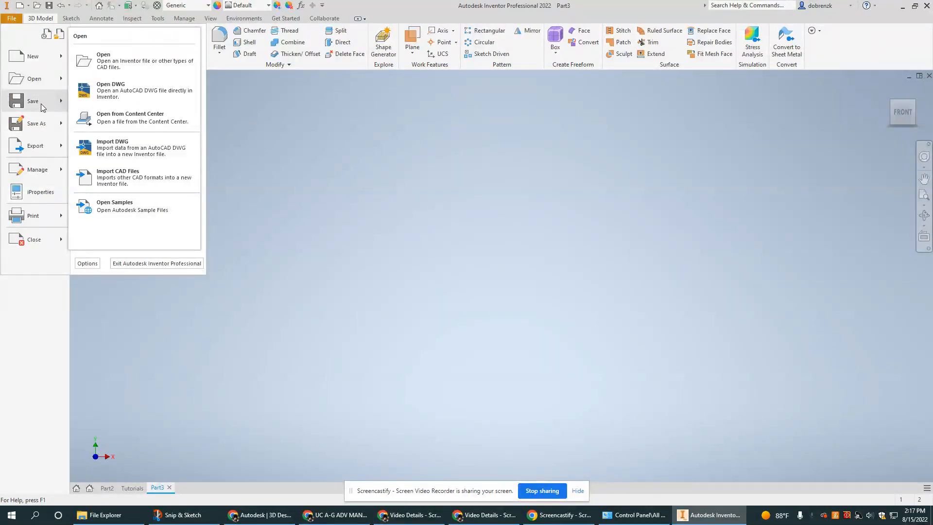
click(35, 146)
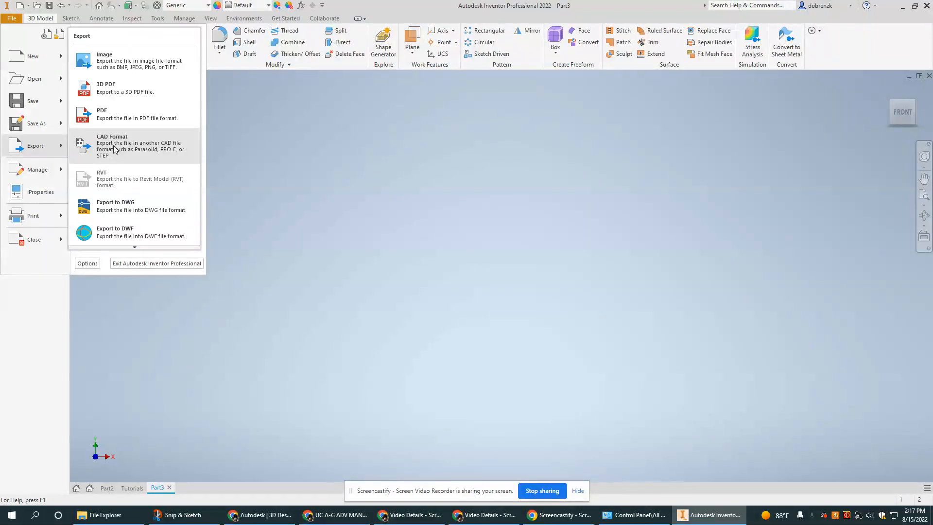
mouse_move(107, 150)
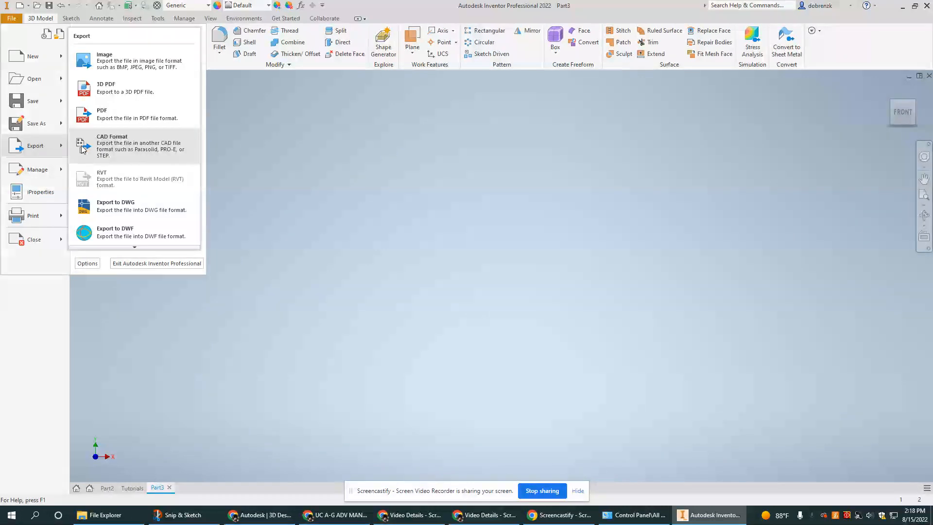
Step: Choose DWG export, bringing up Save As with Part3.dwg as AutoCAD DWG
click(116, 205)
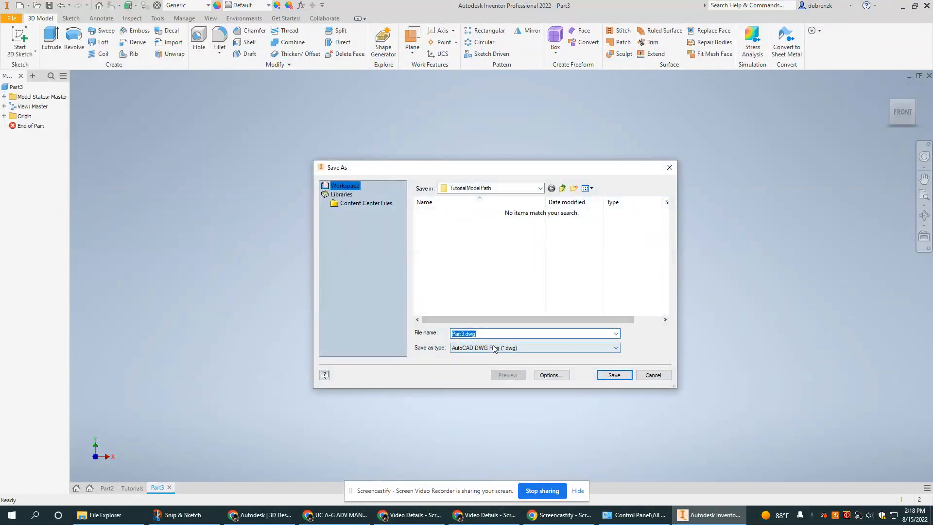
click(615, 347)
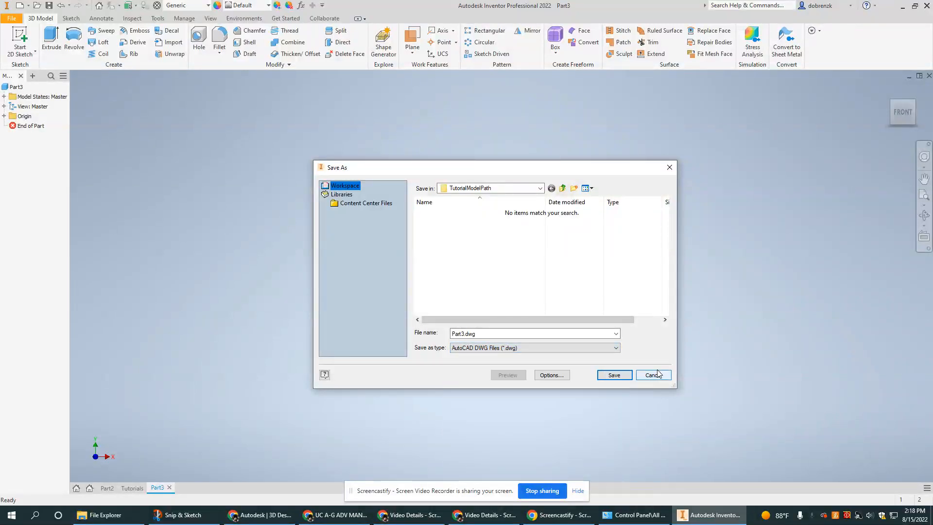
Step: Cancel the DWG export and select, then deselect, Model States: Master in the model tree
click(653, 375)
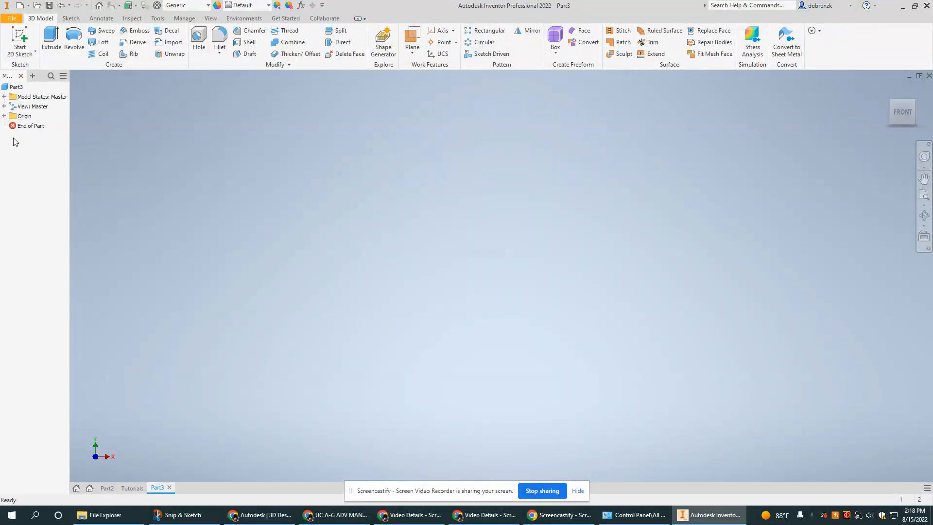
click(42, 96)
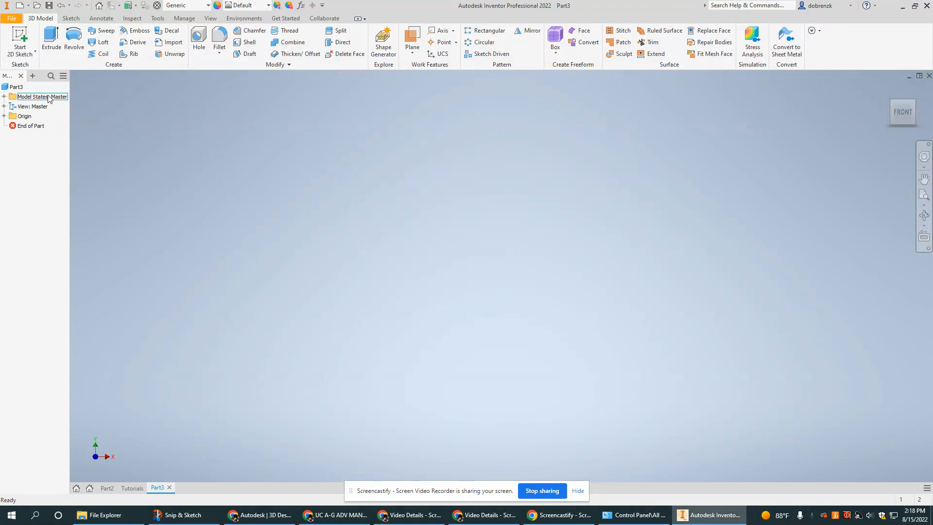
mouse_move(51, 125)
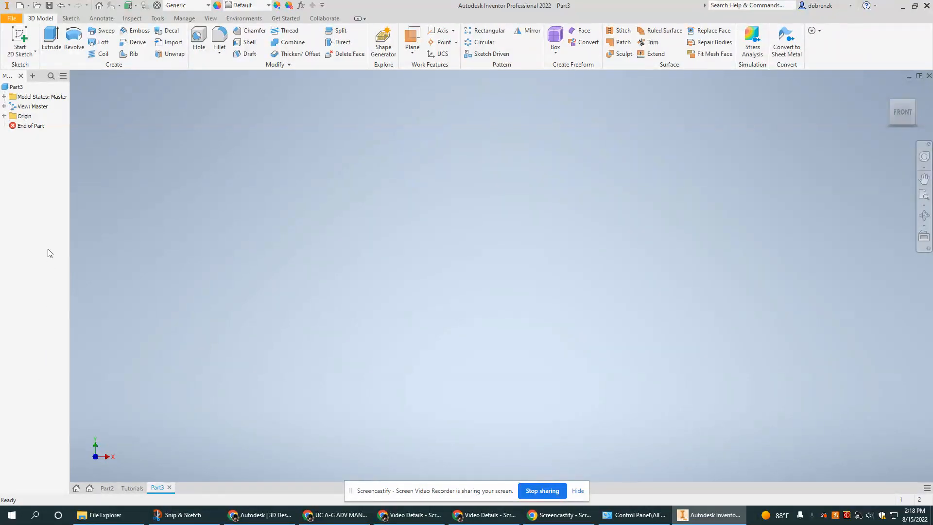
click(16, 86)
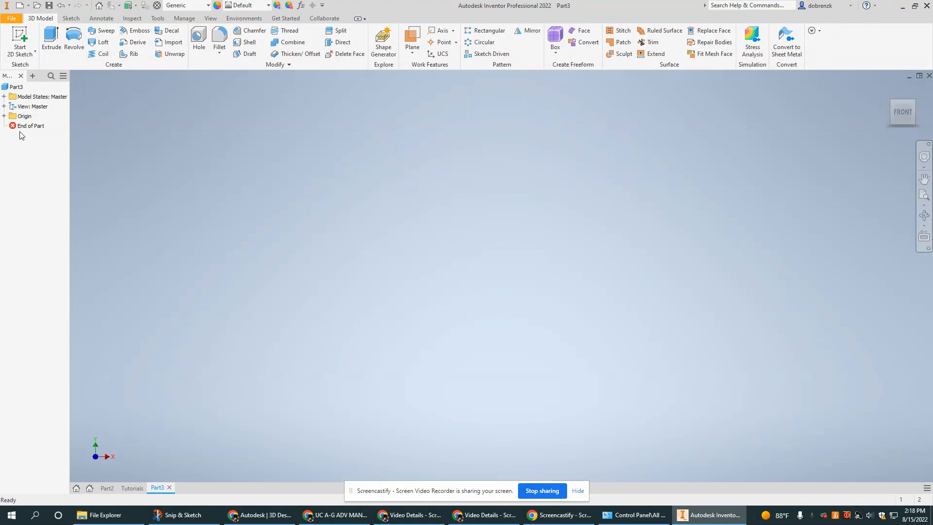
mouse_move(12, 166)
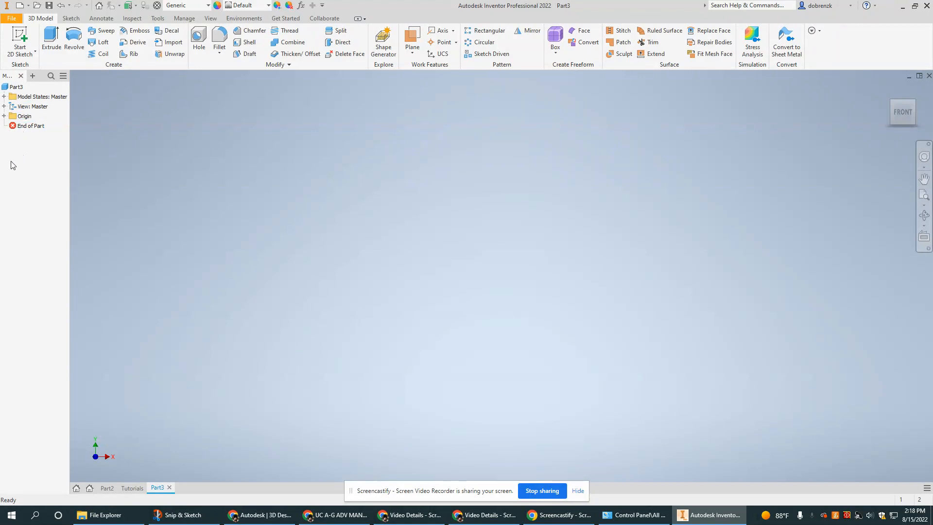
mouse_move(63, 270)
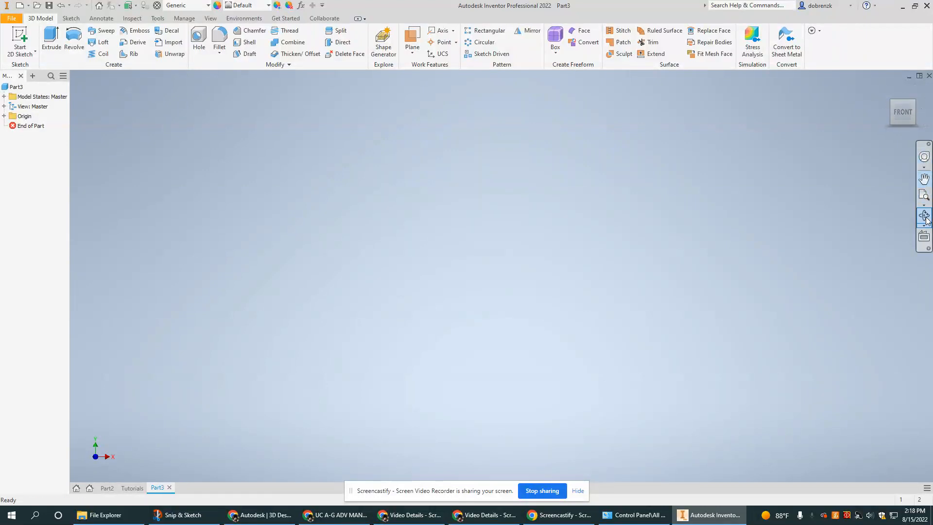
Step: Orbit the empty part, view it from Front and Top on the ViewCube, then return Home to isometric
click(923, 236)
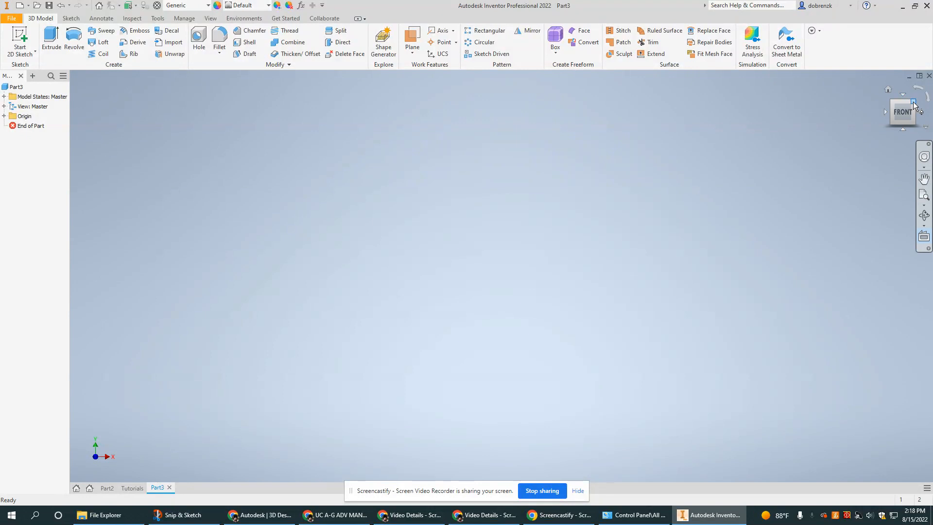
click(903, 111)
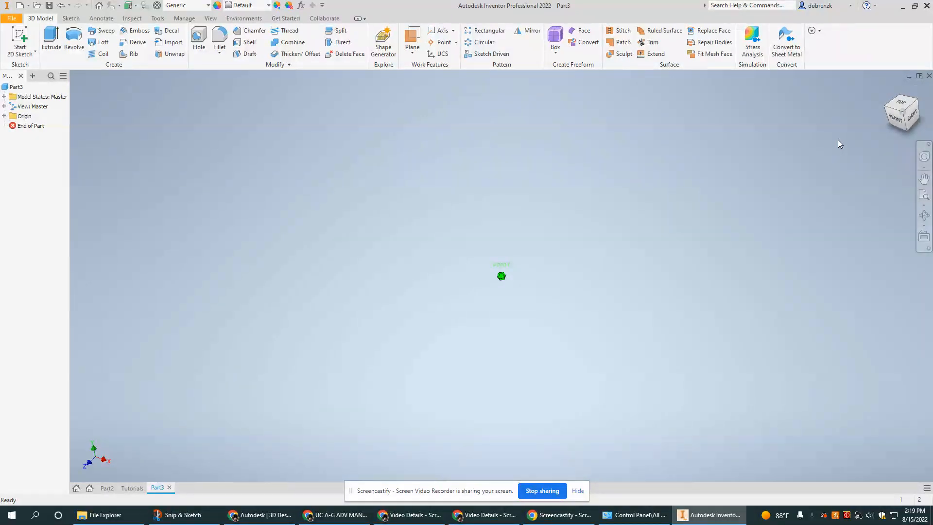
click(902, 112)
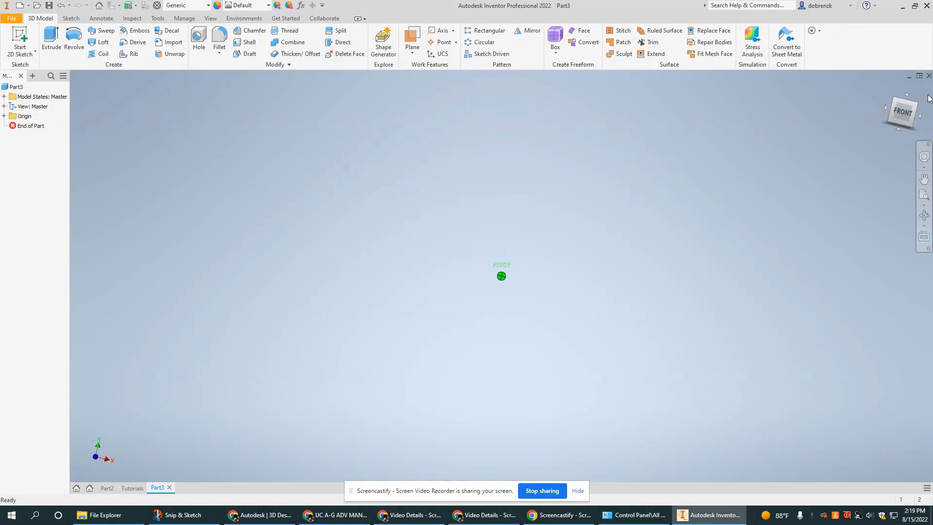
click(902, 111)
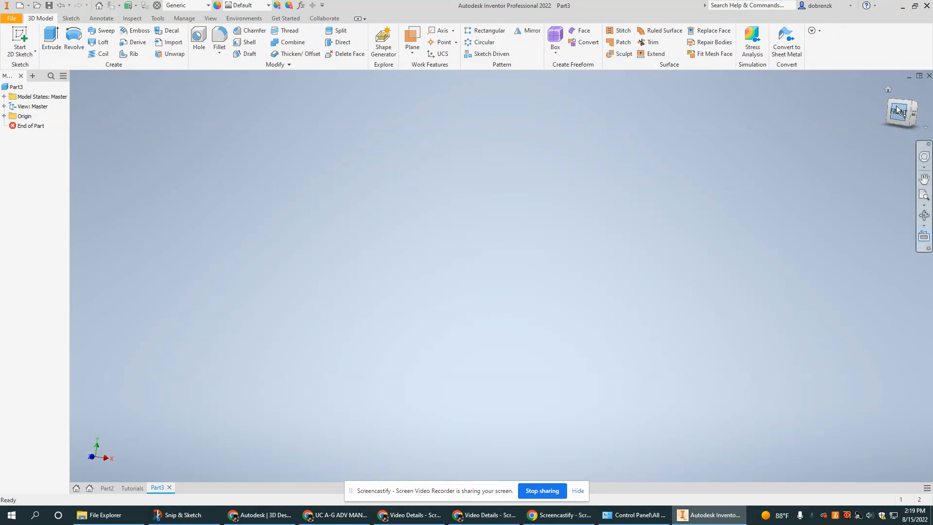
click(900, 112)
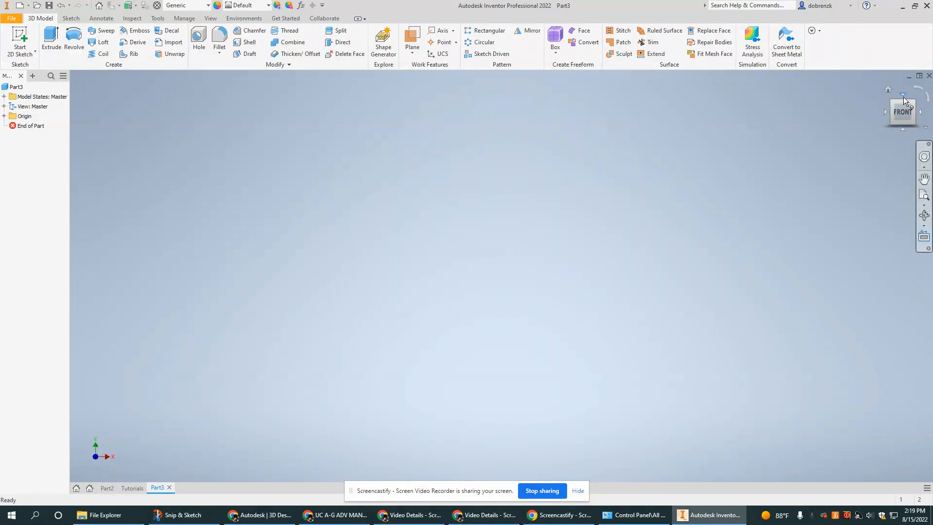
click(902, 101)
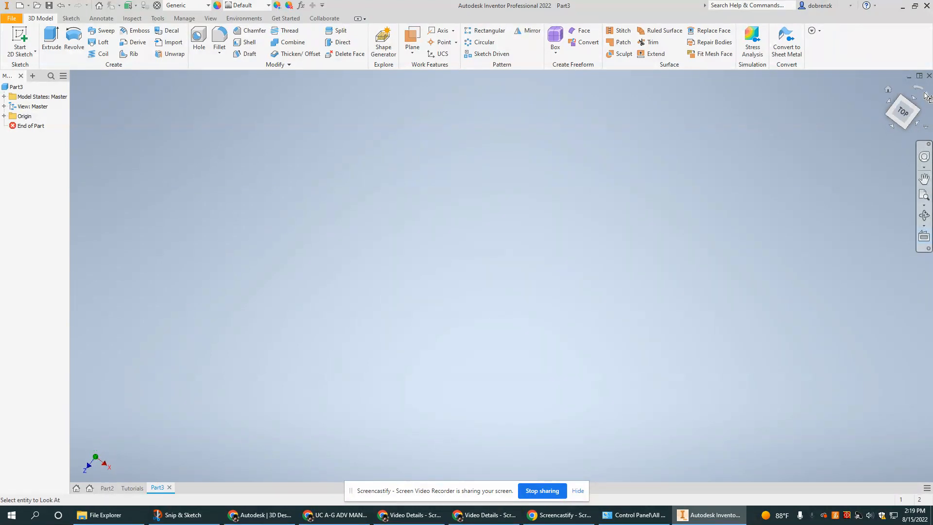
click(903, 112)
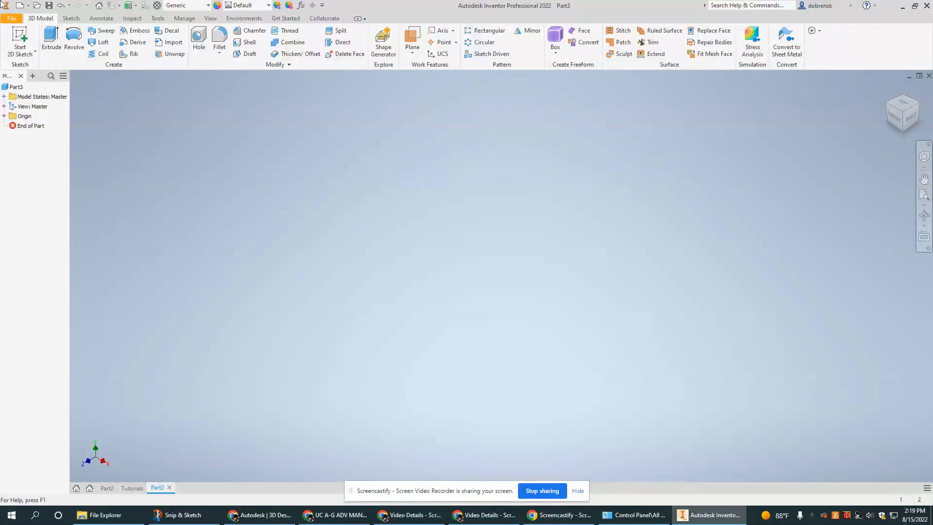
mouse_move(682, 5)
text(b)
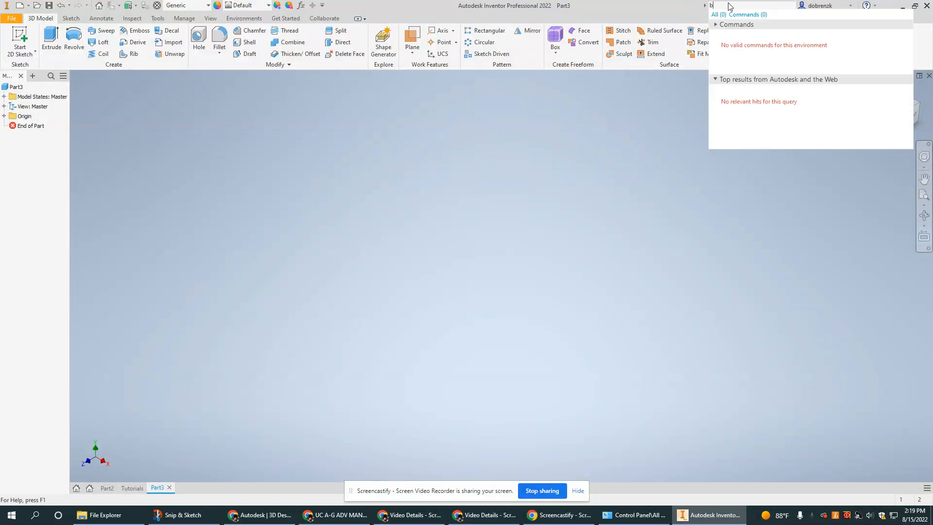
Step: Search commands for 'brow' and launch the iLogic Browser panel from the results
text(ro)
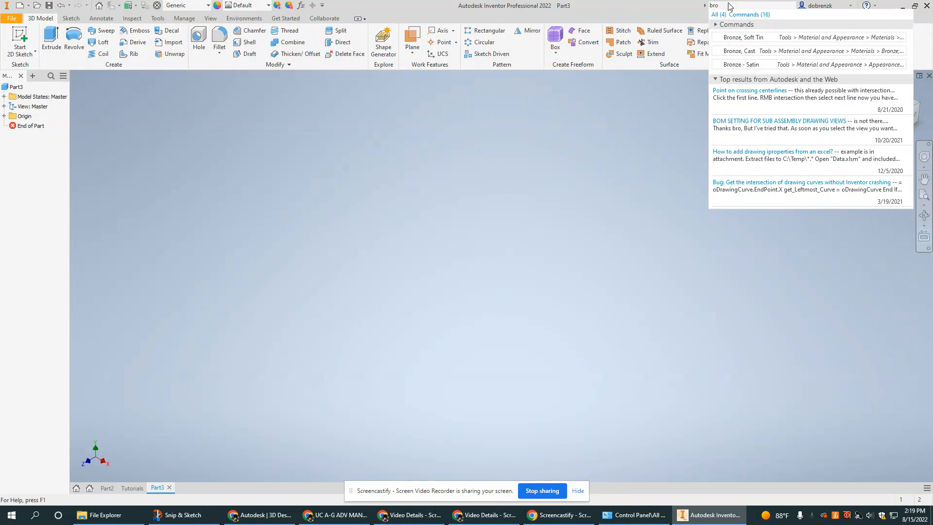
text(w)
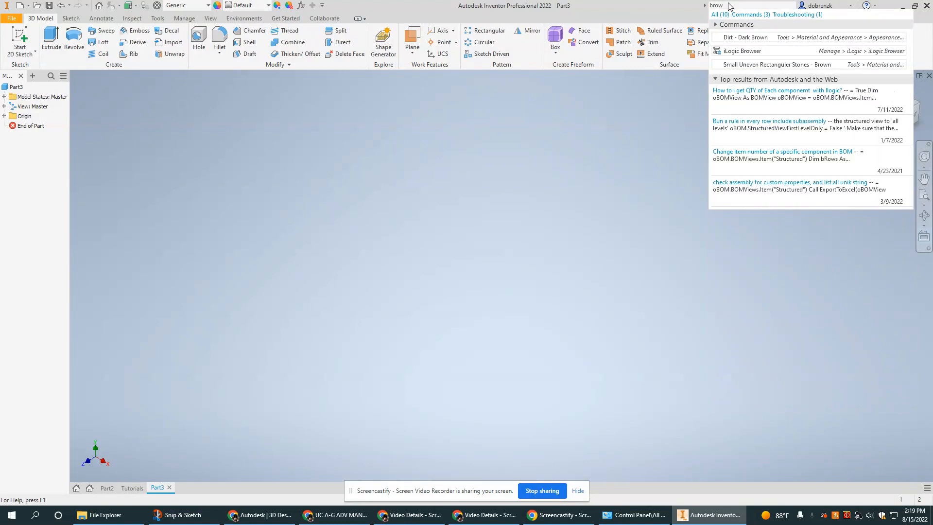
mouse_move(773, 51)
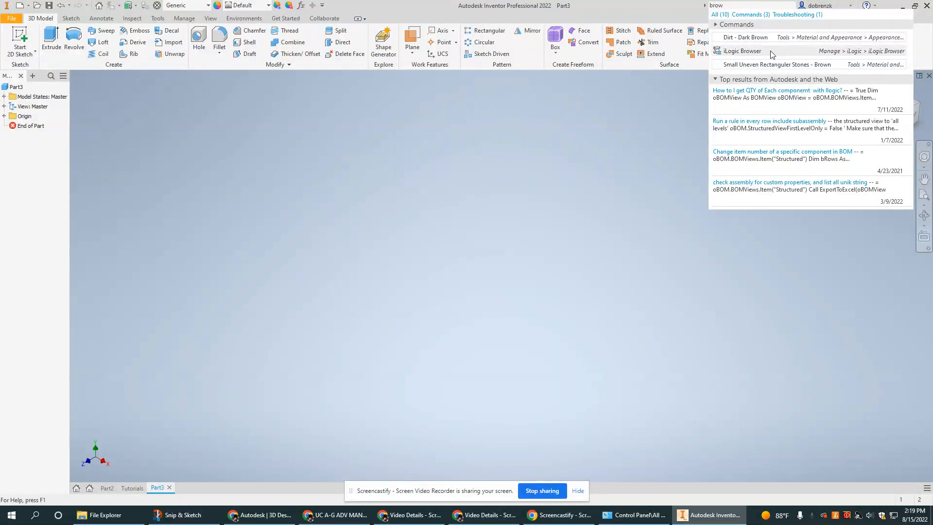
click(741, 51)
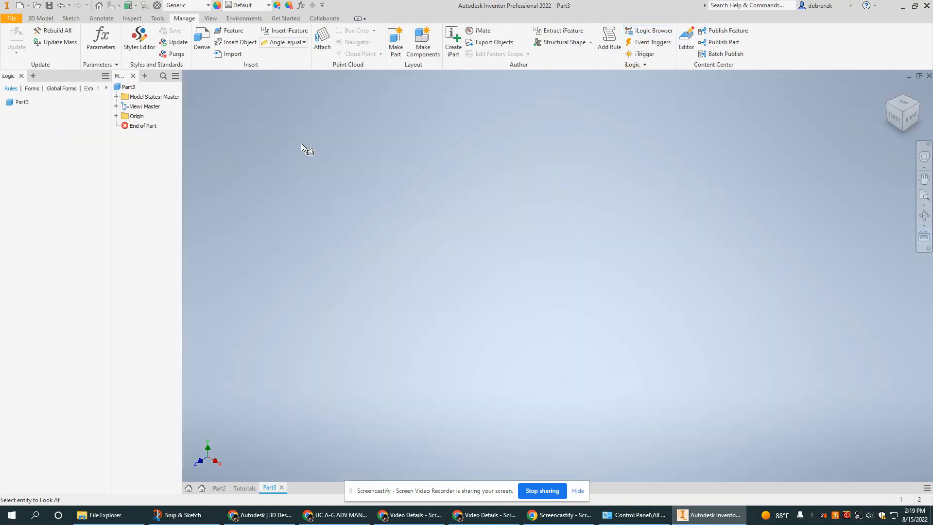
mouse_move(681, 70)
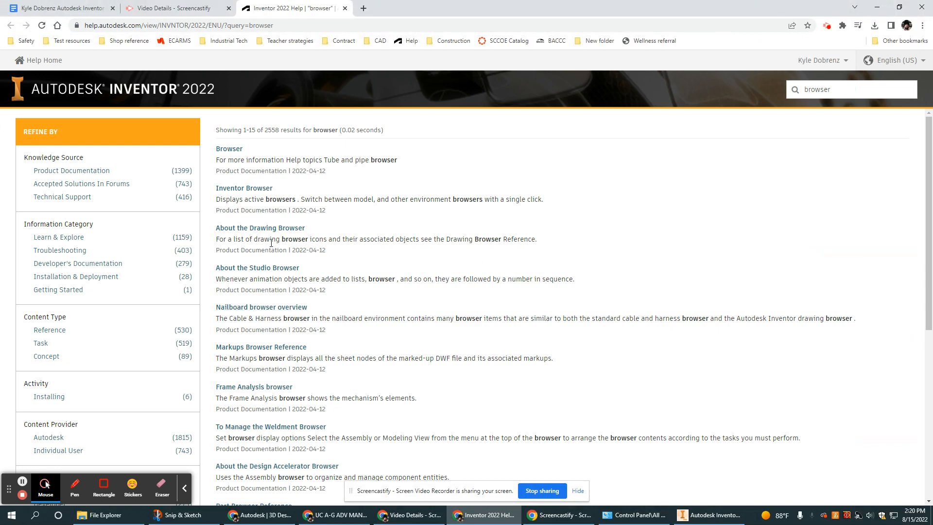
Step: Scan the 'browser' help search results and open the Browser topic article
scroll(down, 3)
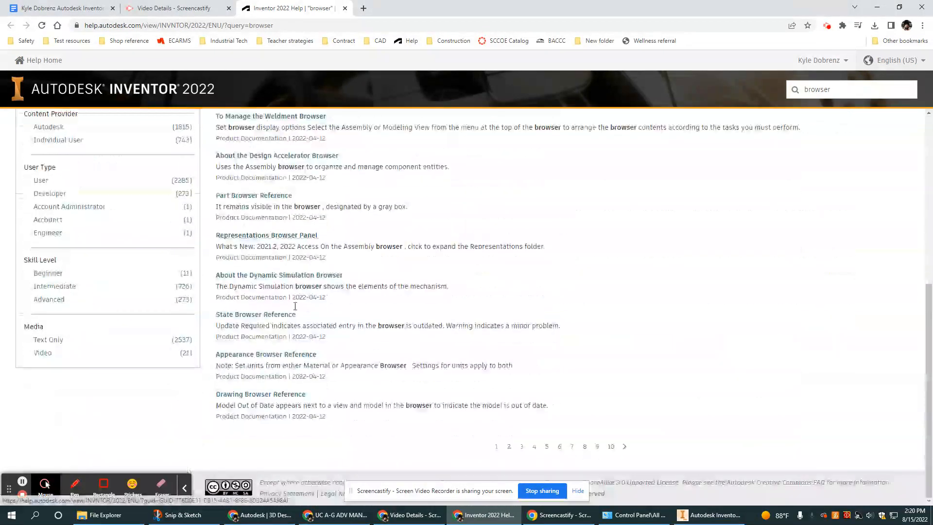
scroll(up, 3)
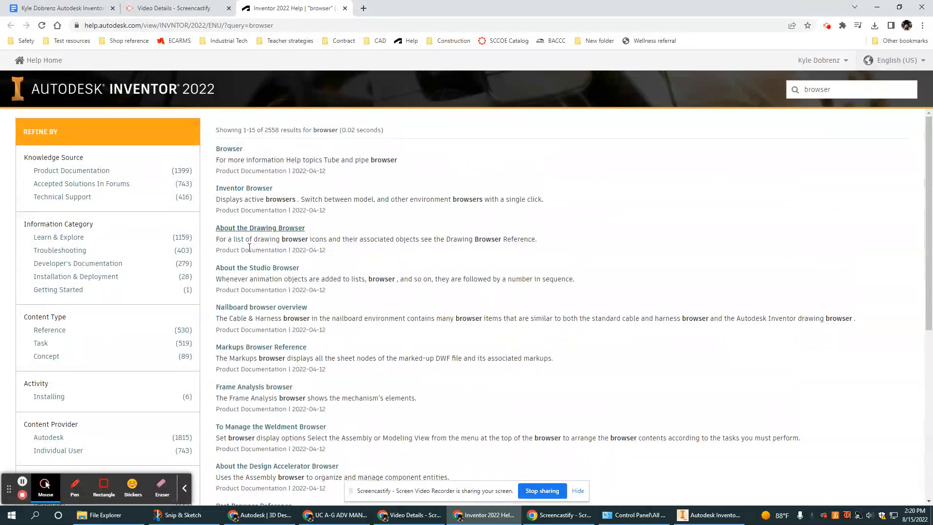
mouse_move(297, 303)
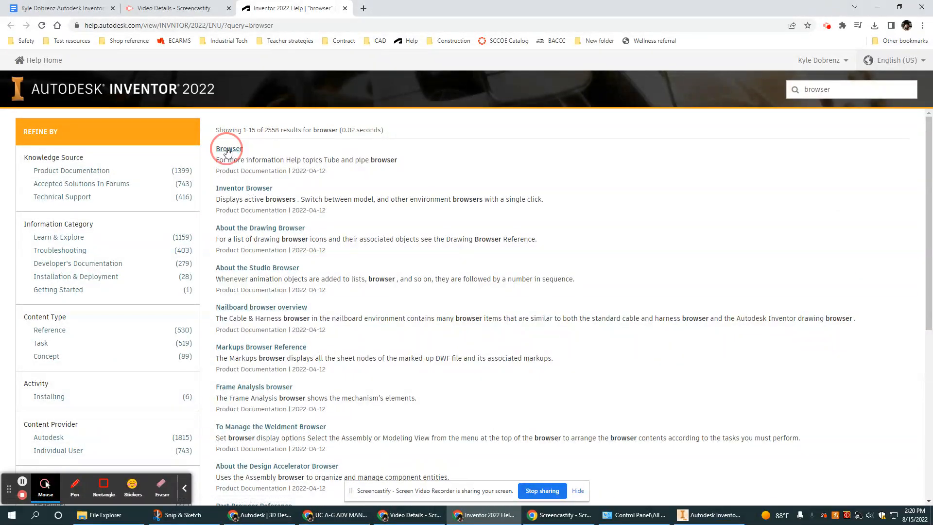
click(227, 147)
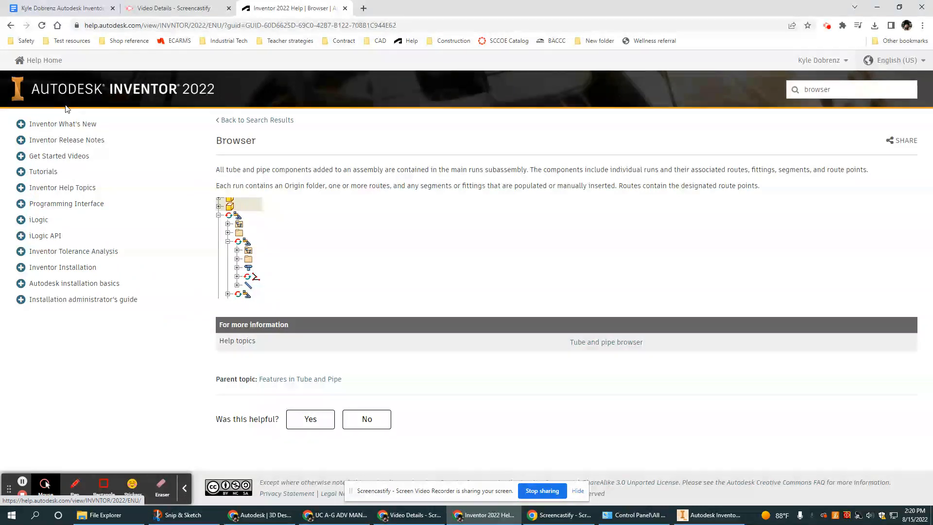
Step: Expand the Get Started Videos, Essential Skills Videos, Tutorials and Inventor Basics help topics
click(20, 155)
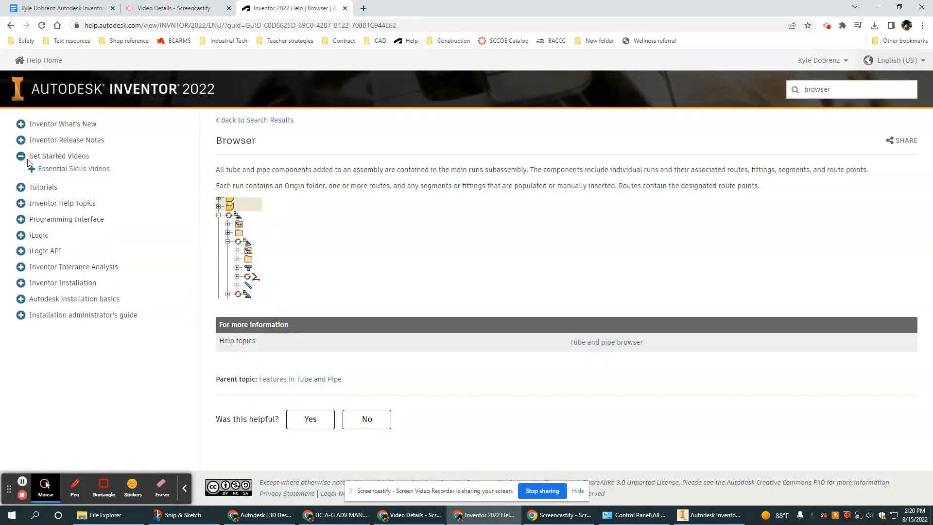
click(74, 169)
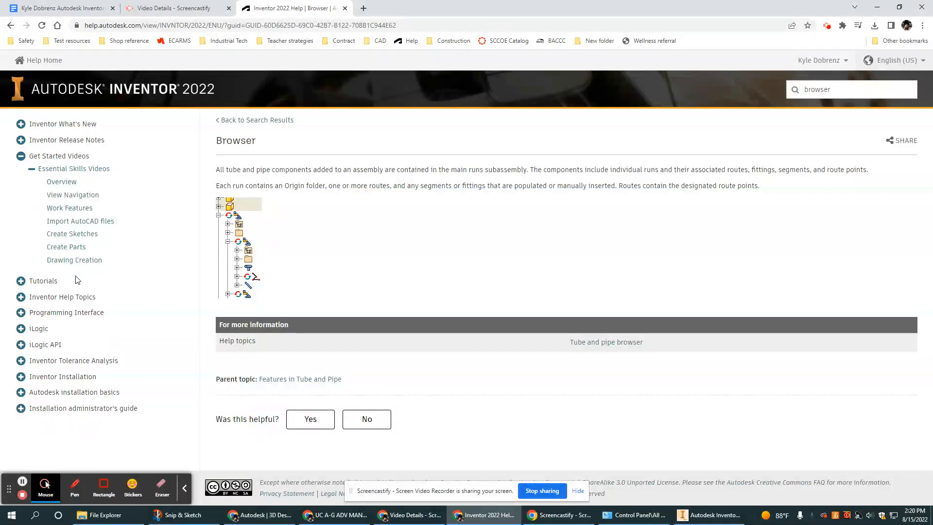
mouse_move(28, 280)
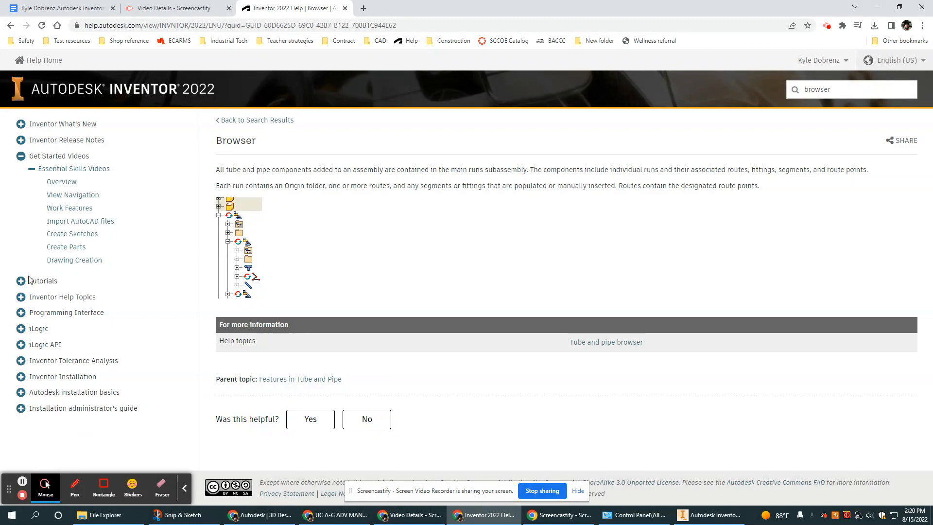
click(42, 280)
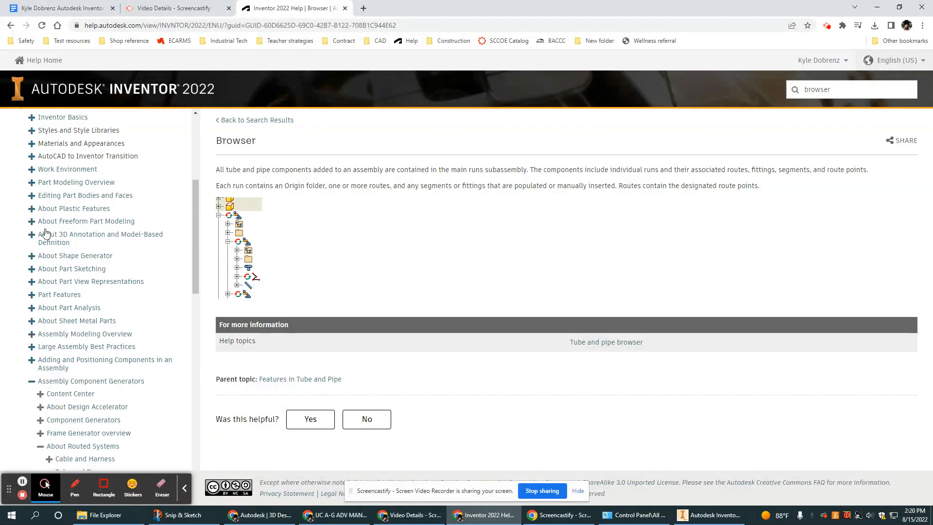
scroll(down, 3)
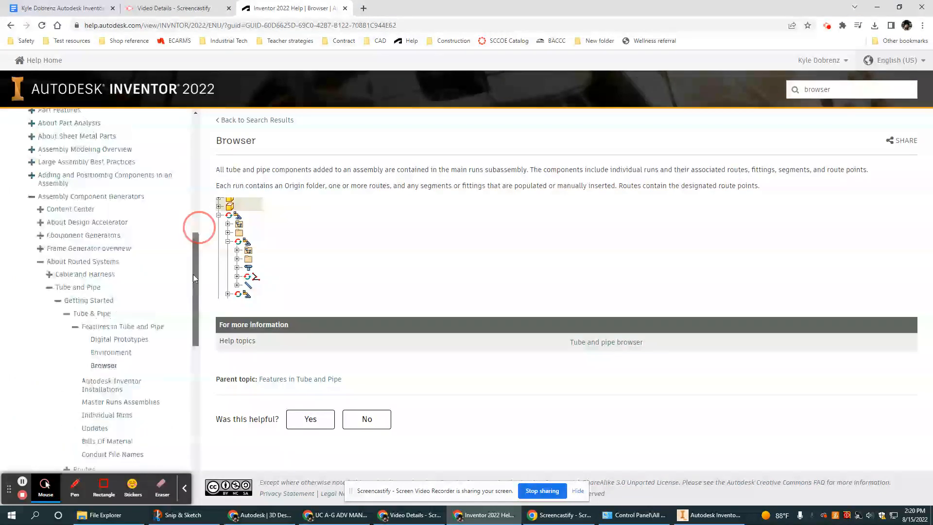
scroll(up, 3)
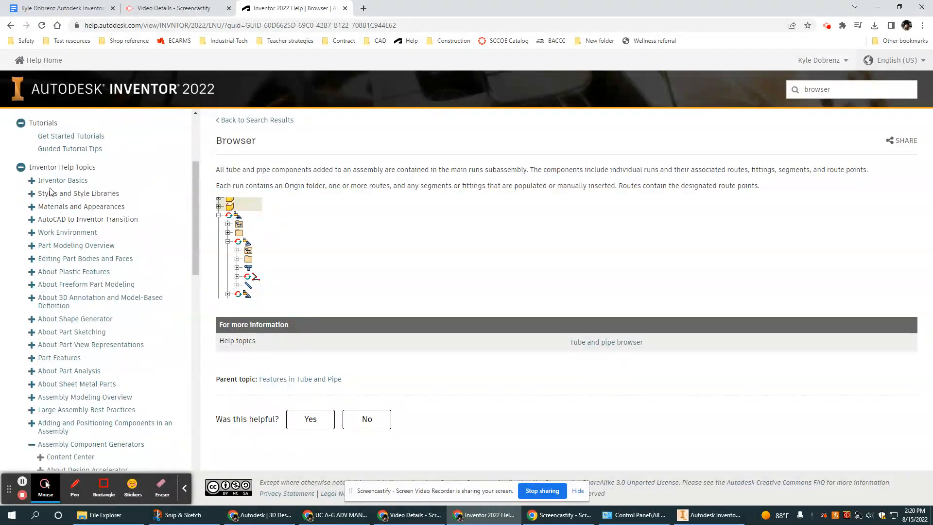
click(63, 181)
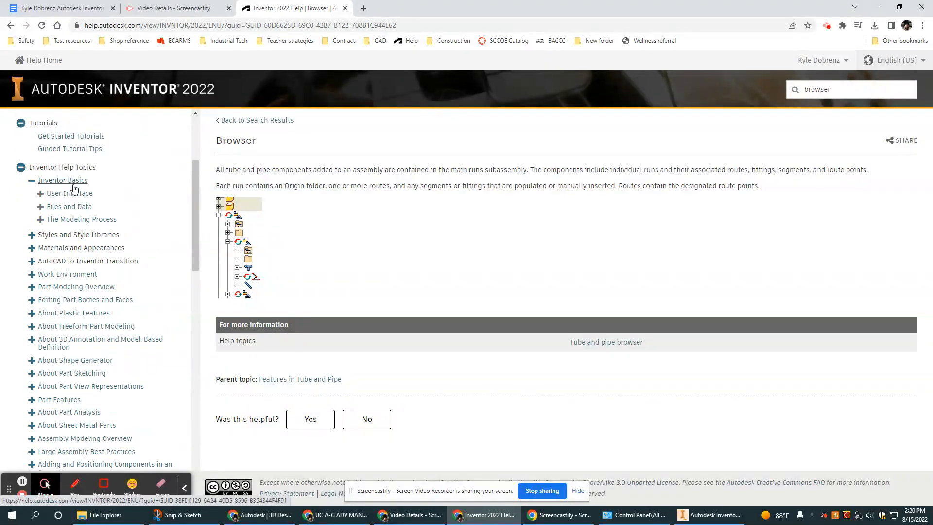
Step: Under User Interface, read About the Ribbon, then open and skim the Inventor Browser article
click(40, 197)
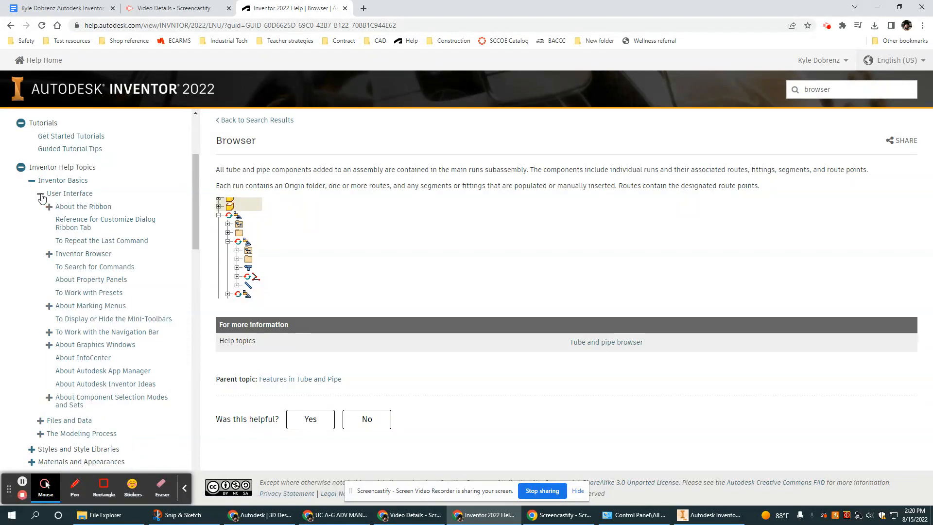
click(84, 206)
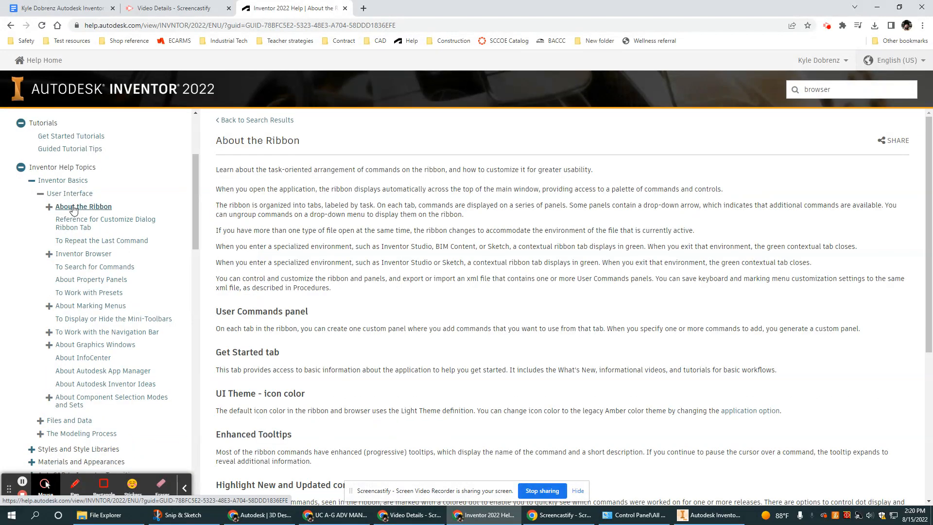
scroll(down, 3)
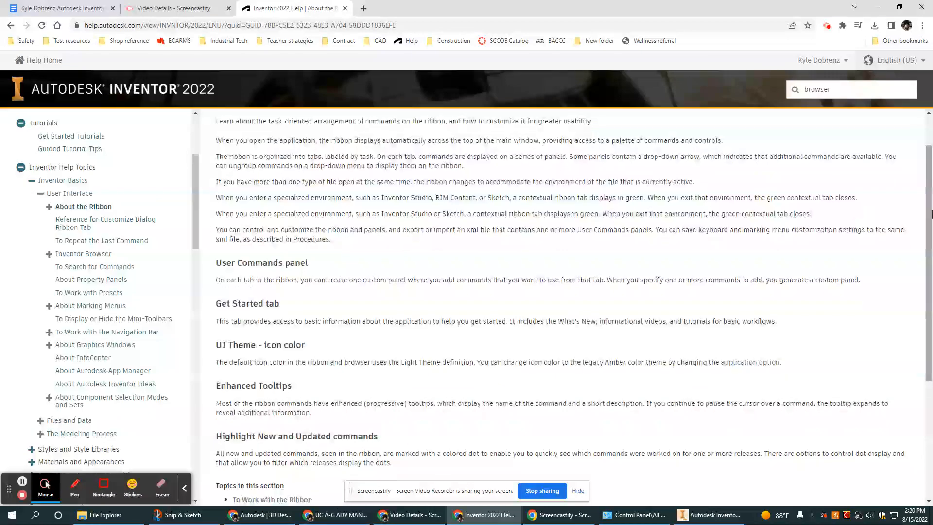
scroll(up, 3)
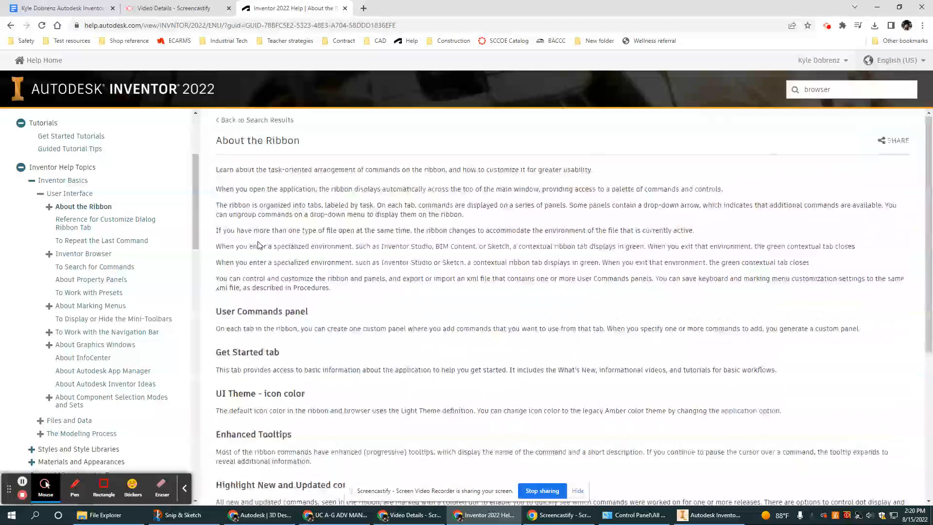
click(84, 254)
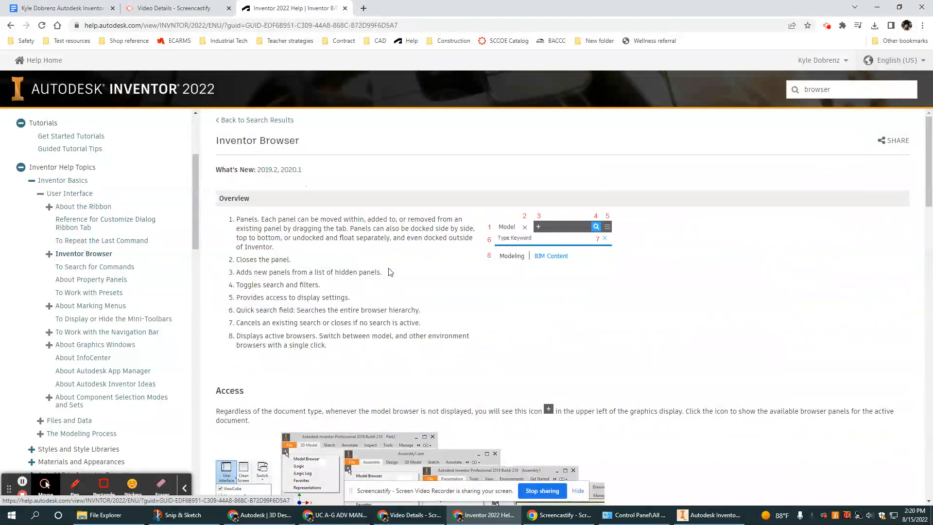
scroll(down, 3)
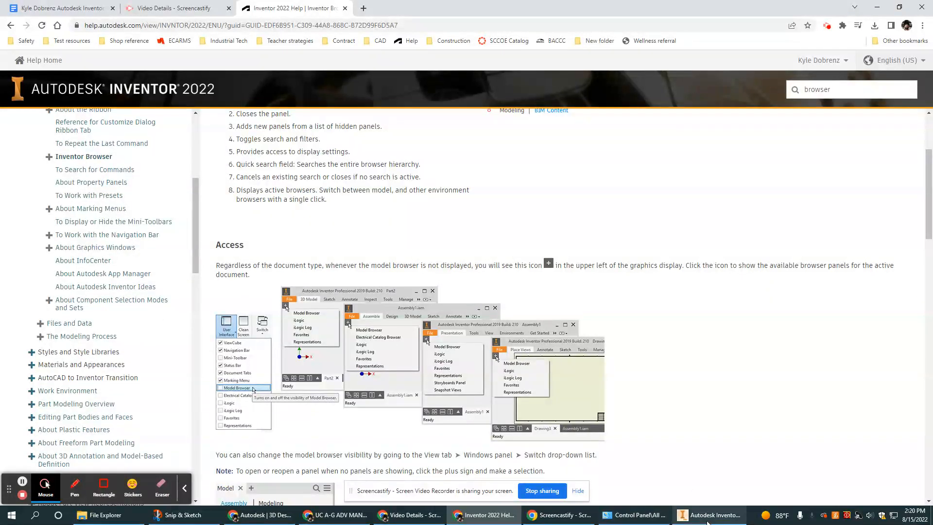
Step: Switch back to Inventor and step through the 3D Model, Sketch, Annotate and Inspect ribbons
click(709, 515)
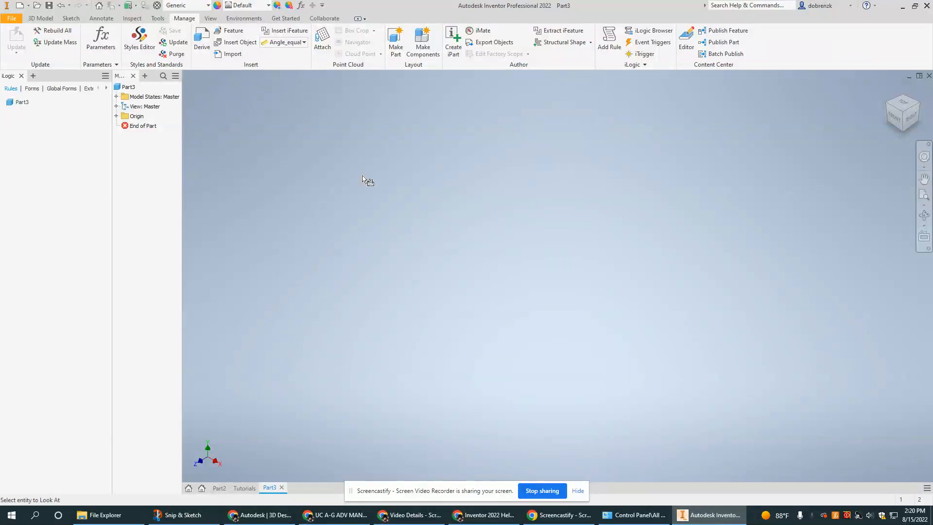
click(40, 17)
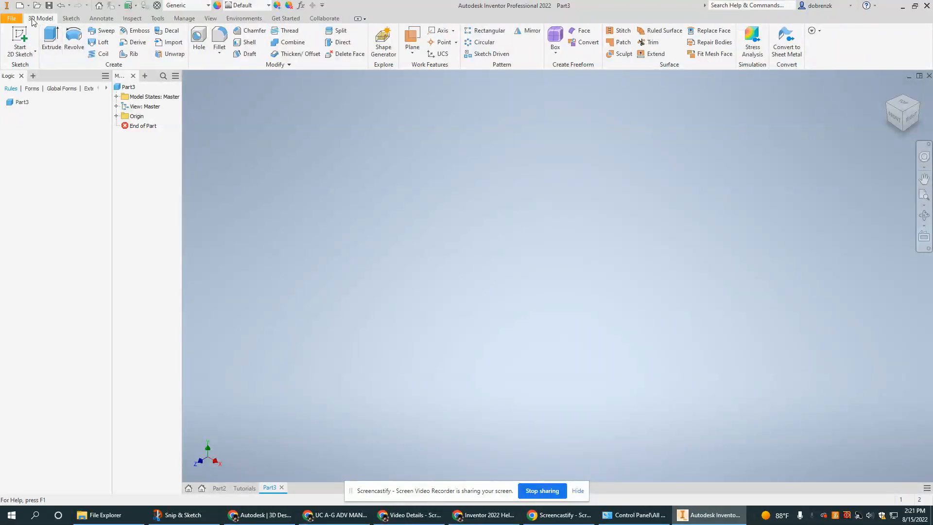
click(70, 17)
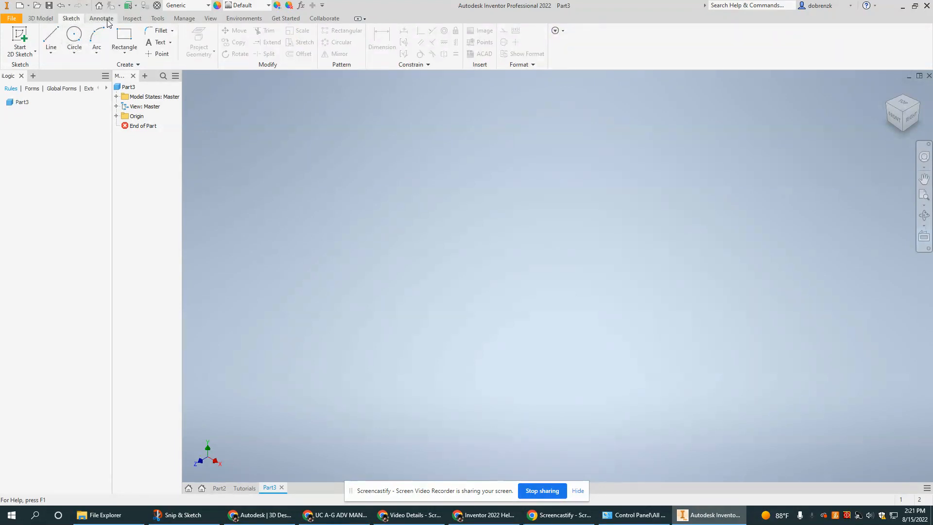
click(100, 17)
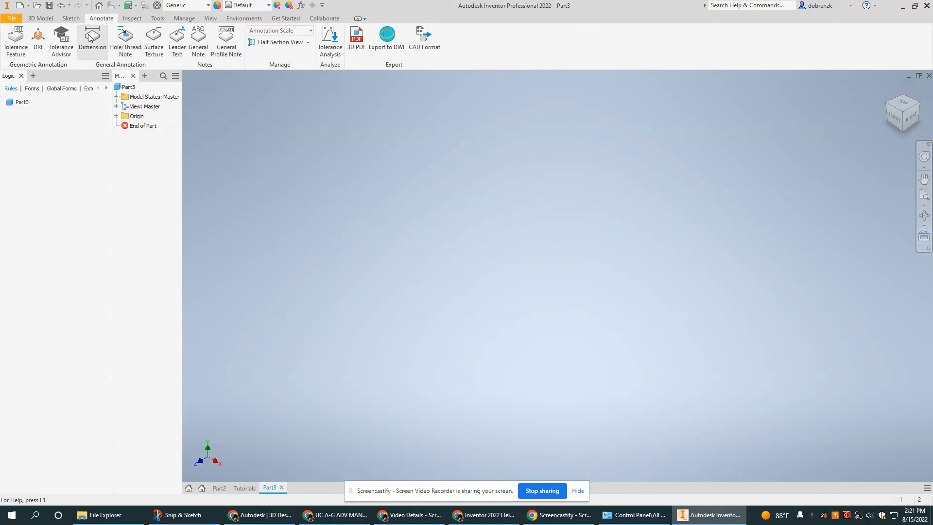
click(131, 18)
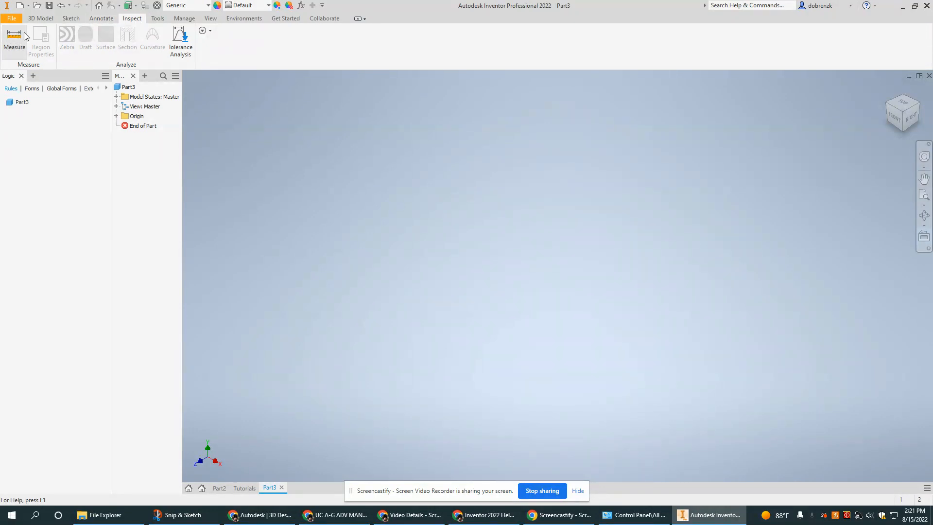
Step: Show the Tools commands, then switch to the Manage command set
click(157, 18)
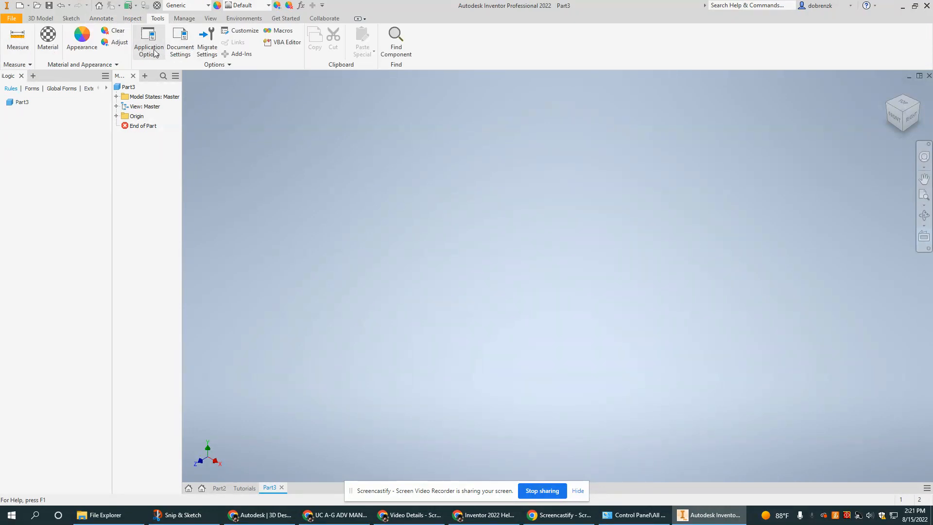
mouse_move(181, 44)
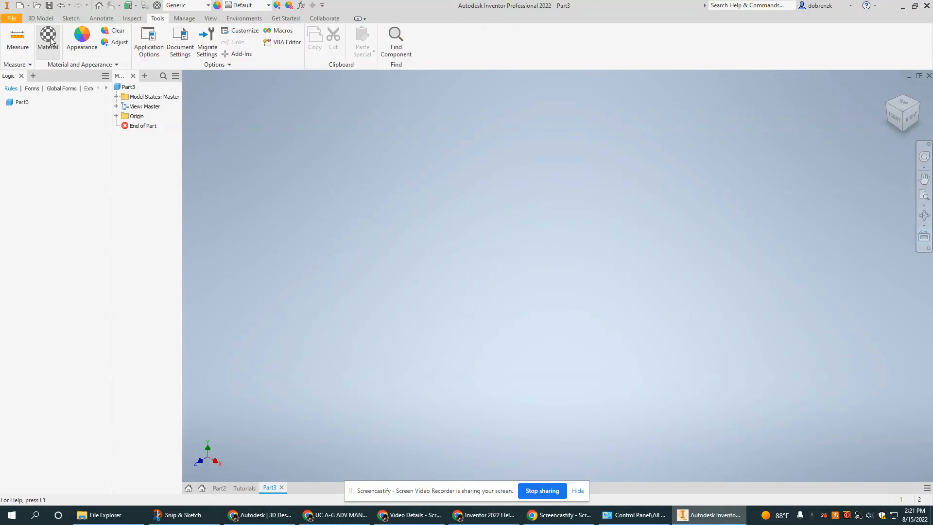
mouse_move(17, 41)
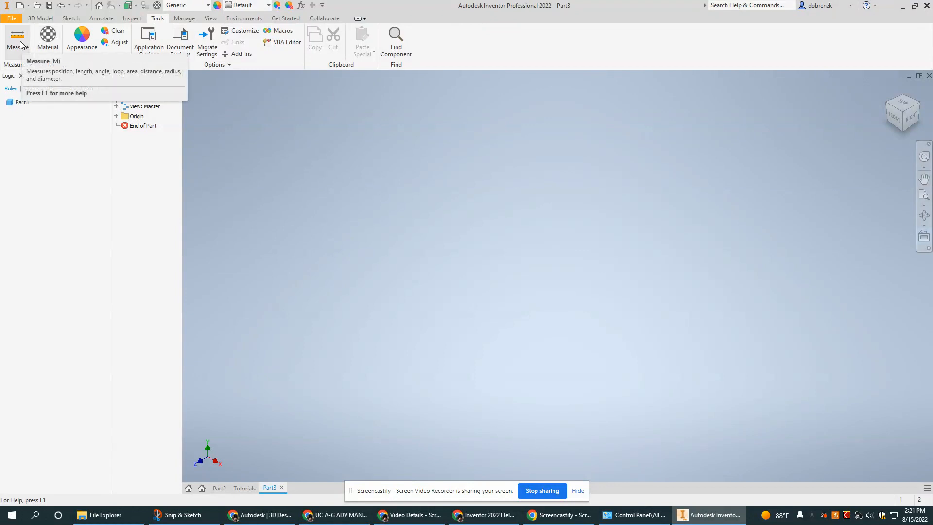
mouse_move(47, 42)
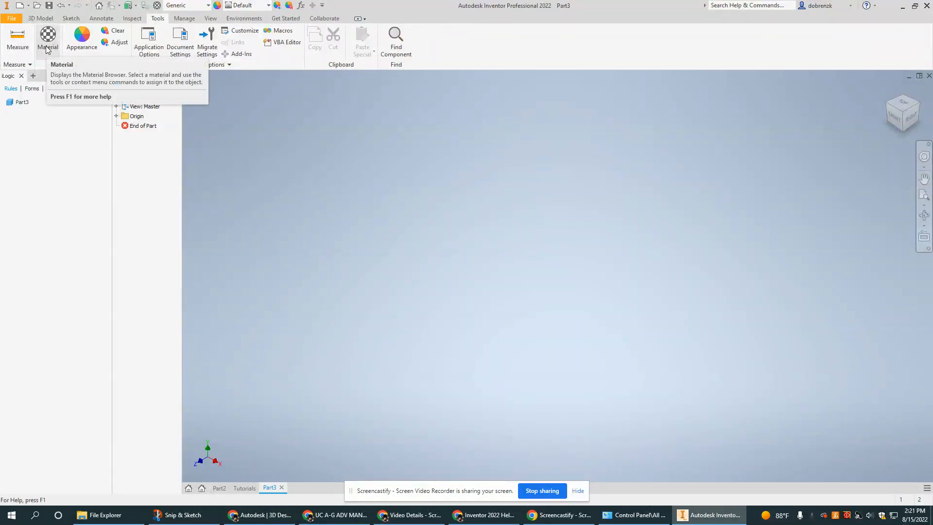
mouse_move(48, 36)
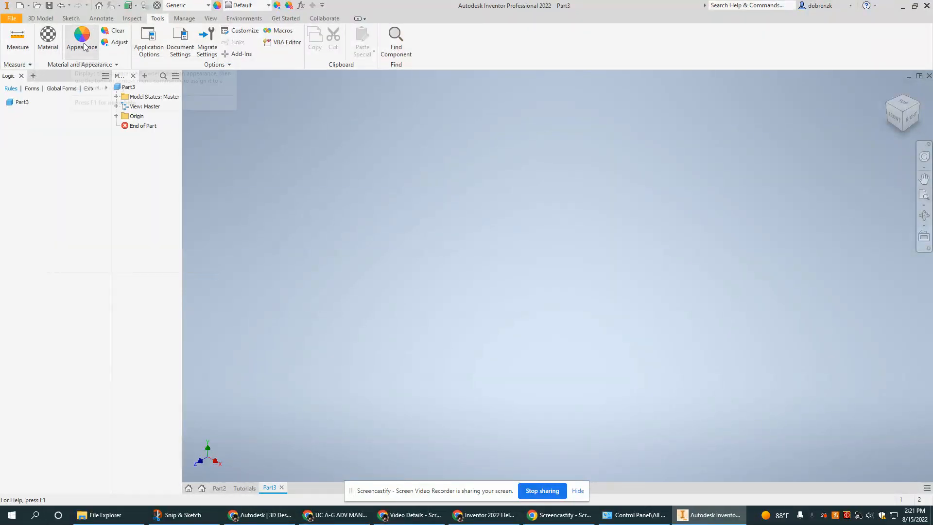
mouse_move(82, 40)
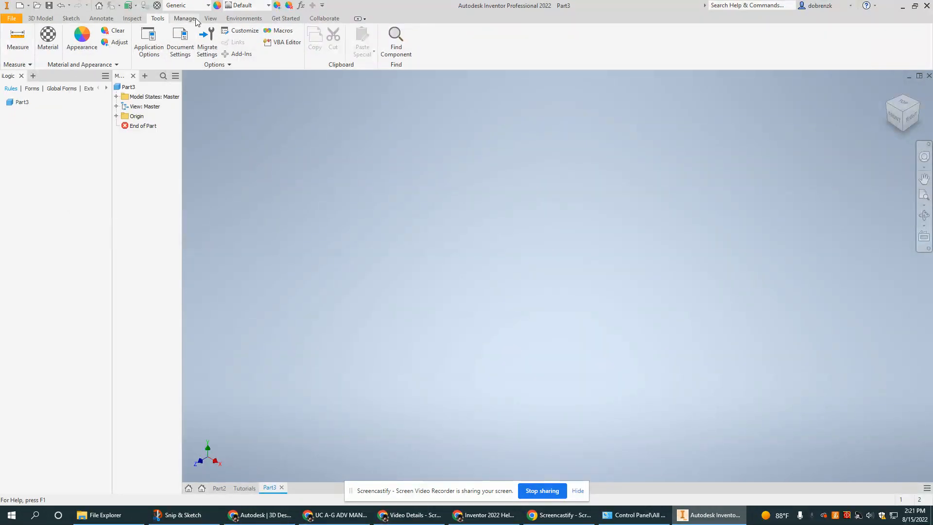
click(210, 18)
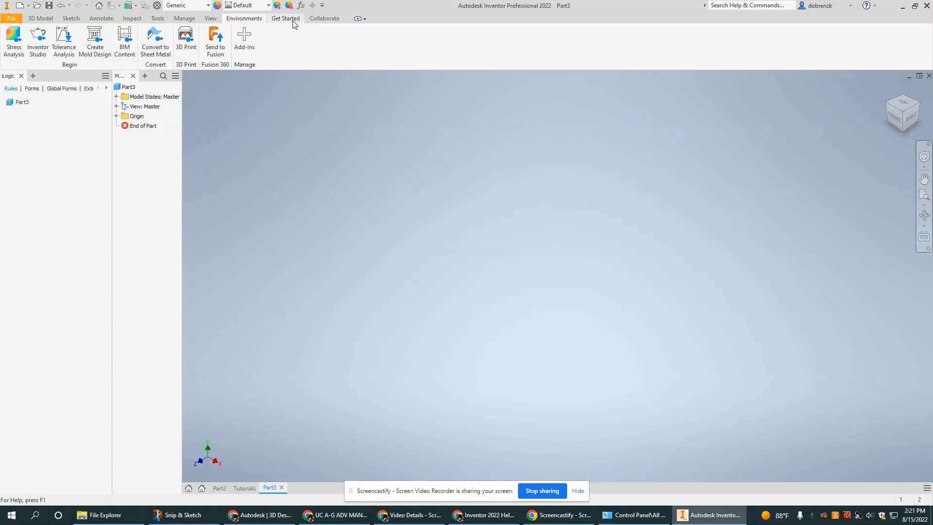
Step: Show the Get Started commands: new, open, projects, tutorials and help
click(285, 17)
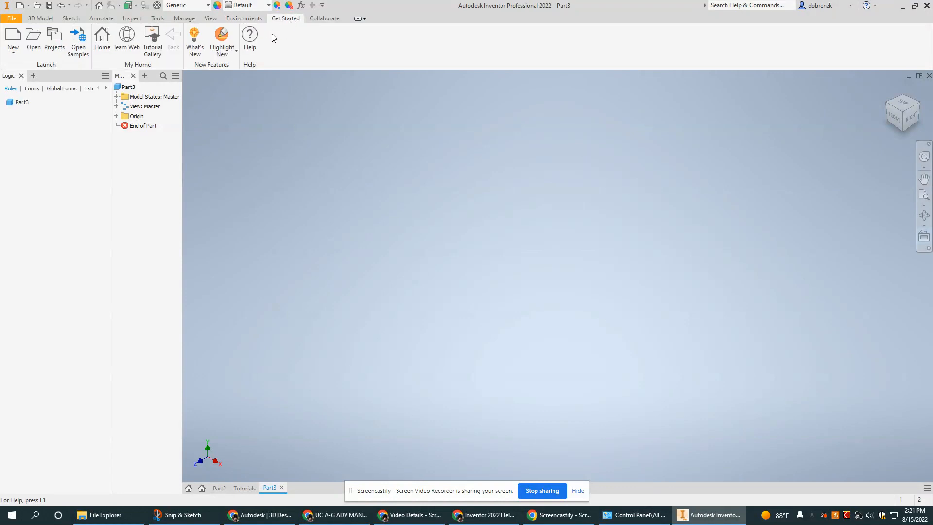
mouse_move(102, 36)
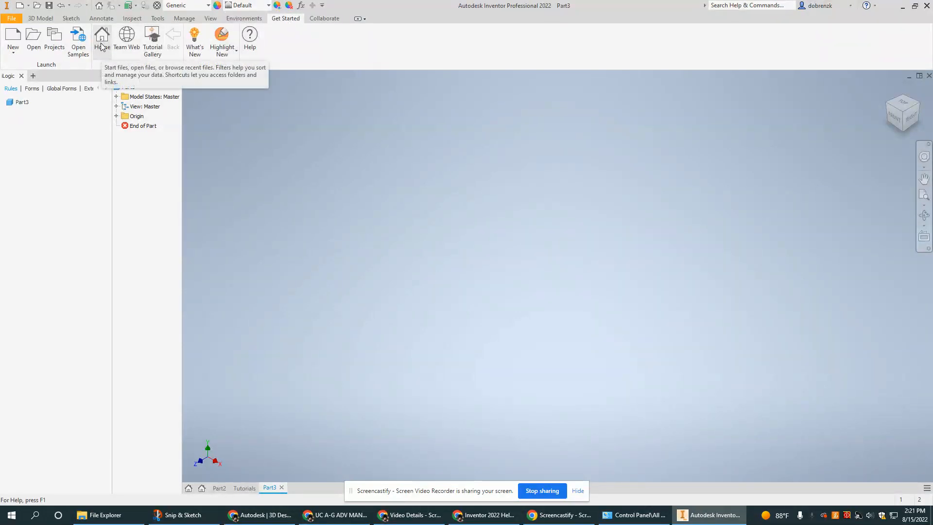
mouse_move(152, 36)
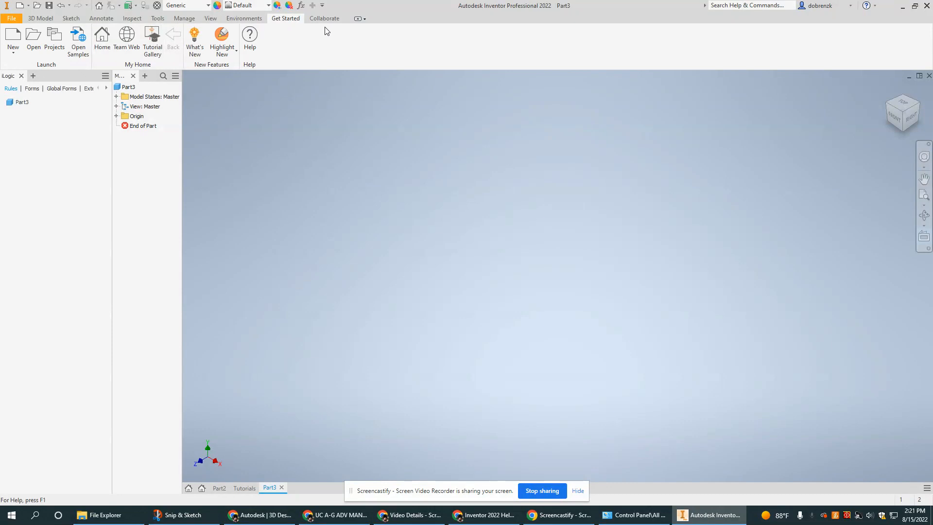
mouse_move(350, 20)
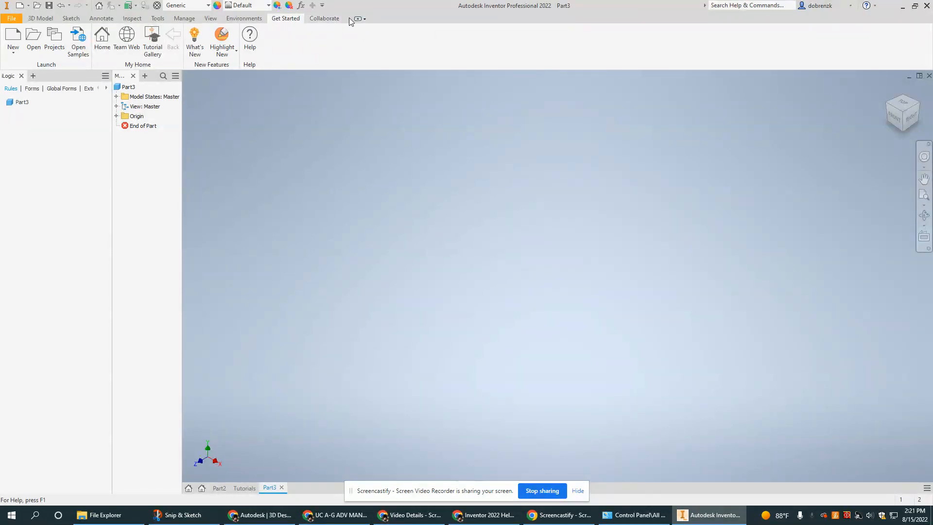
mouse_move(356, 19)
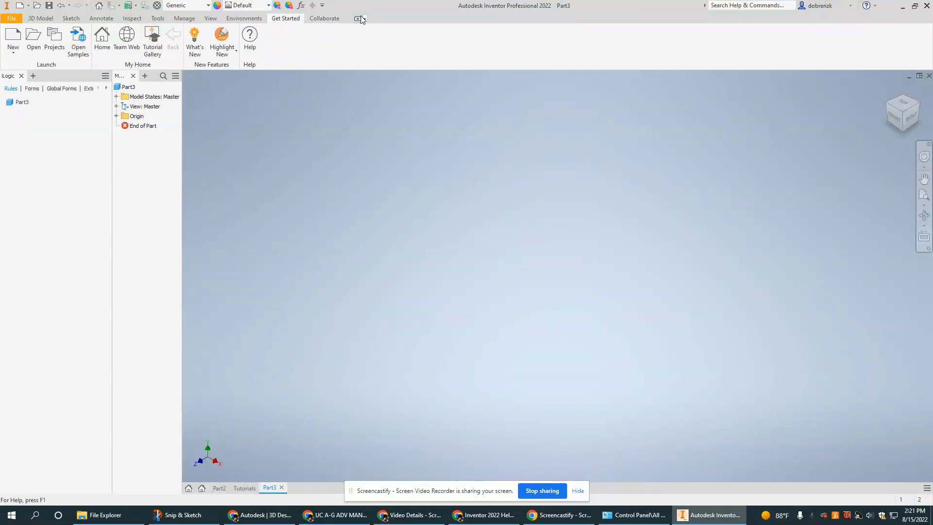
mouse_move(358, 18)
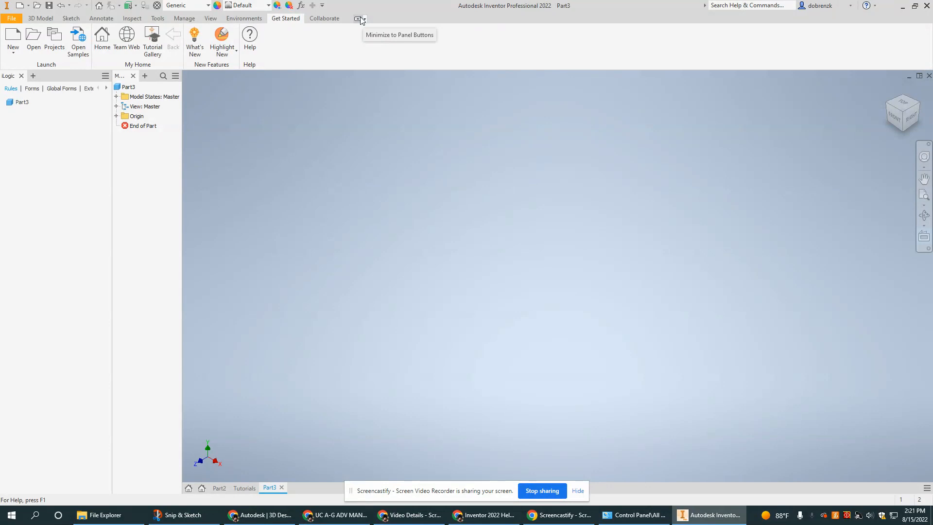
mouse_move(359, 19)
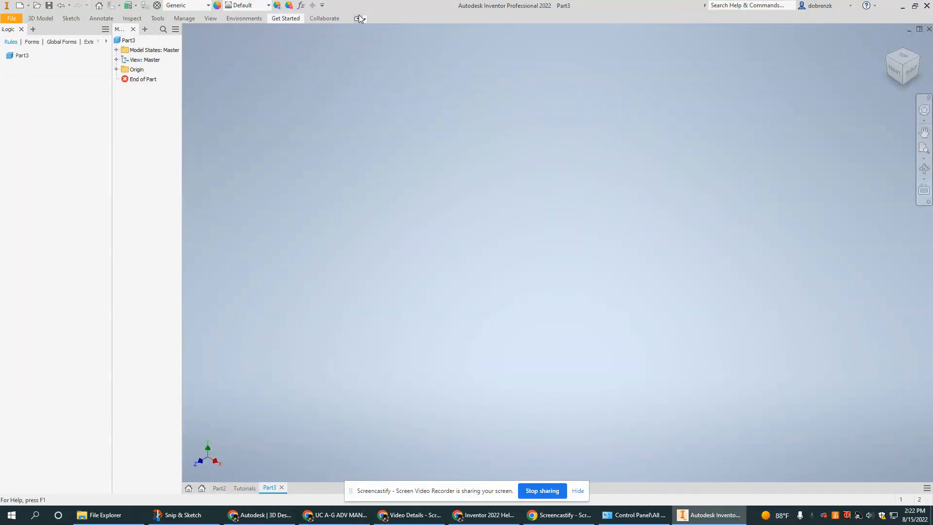
mouse_move(359, 19)
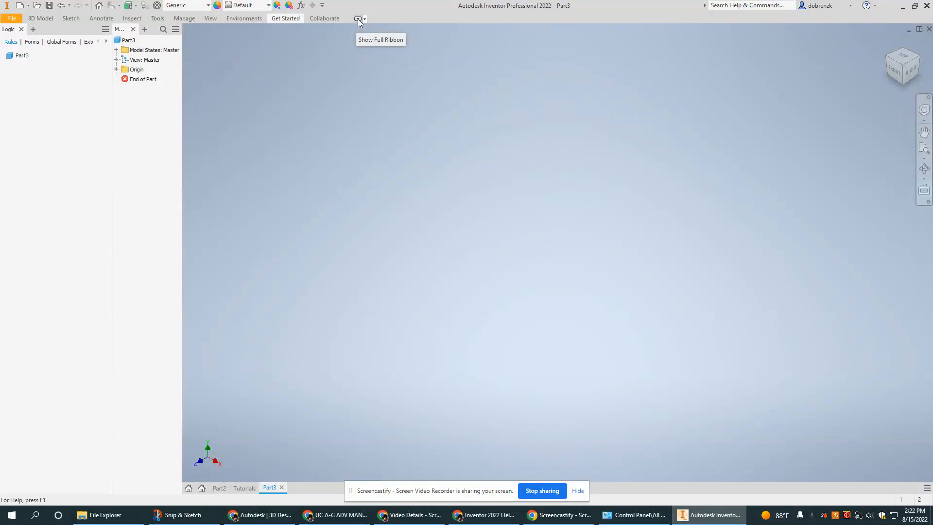
click(357, 19)
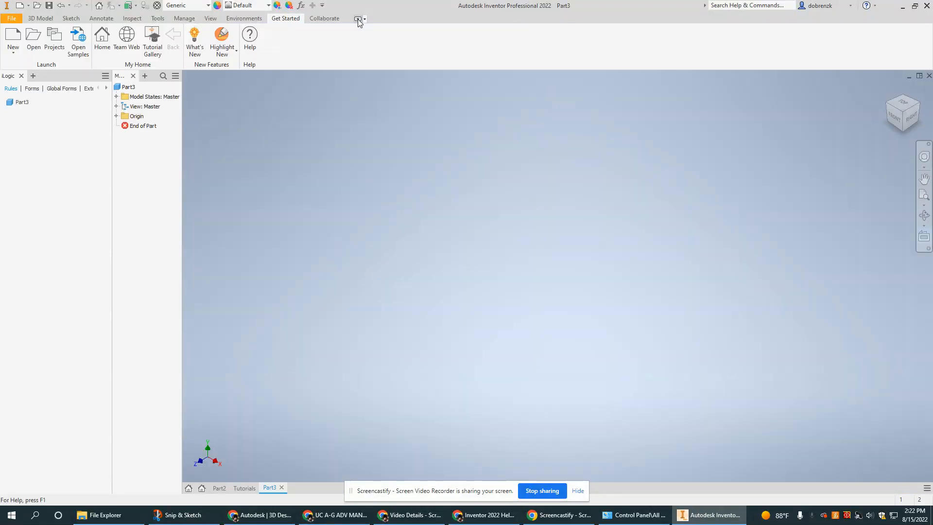
mouse_move(335, 43)
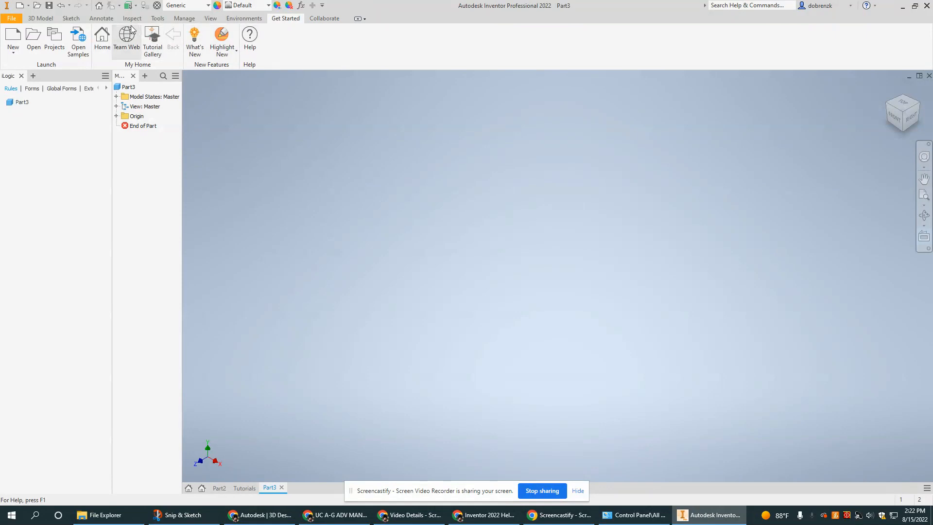
Step: Glance at the Sketch commands, then return to the 3D Model commands (extrude, revolve, hole)
click(70, 18)
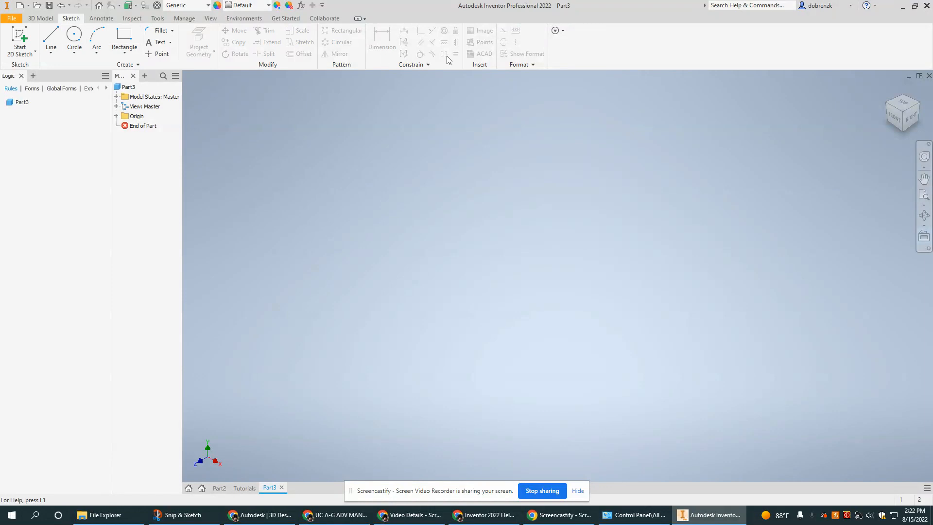
click(40, 17)
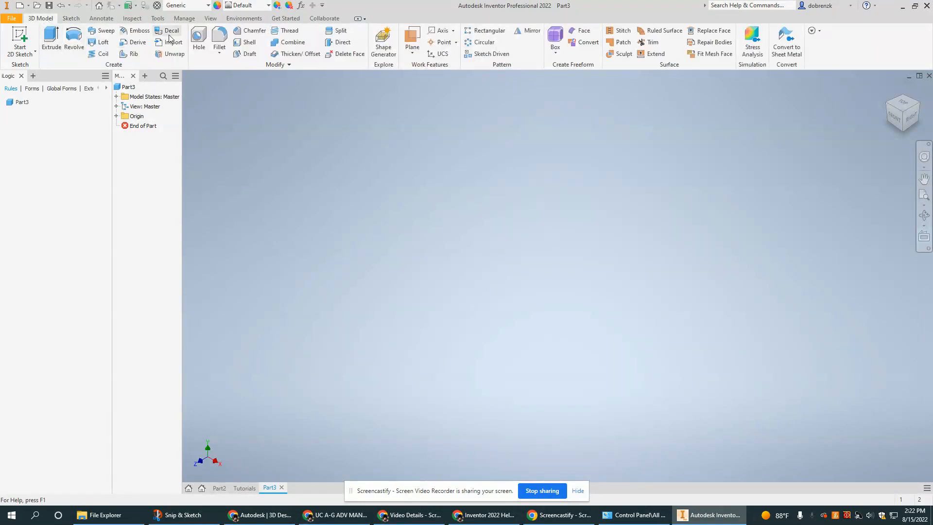
mouse_move(124, 34)
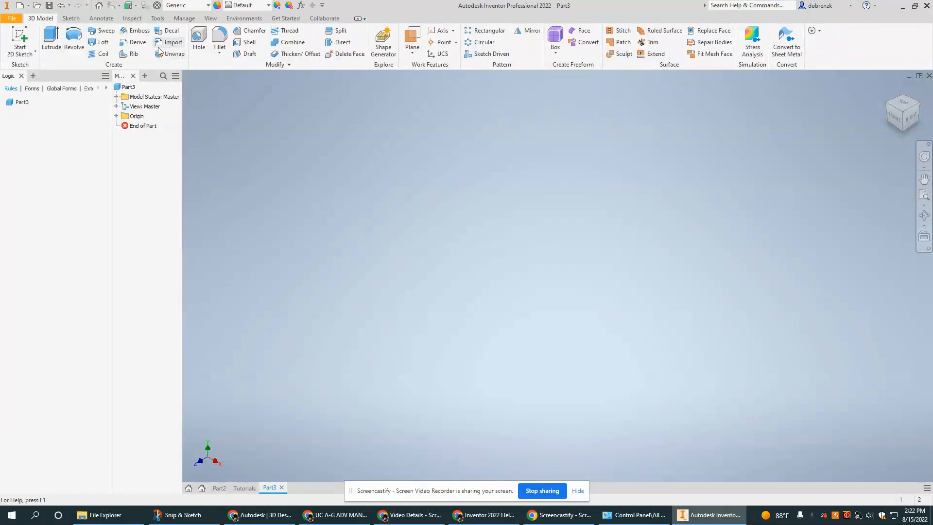
mouse_move(180, 67)
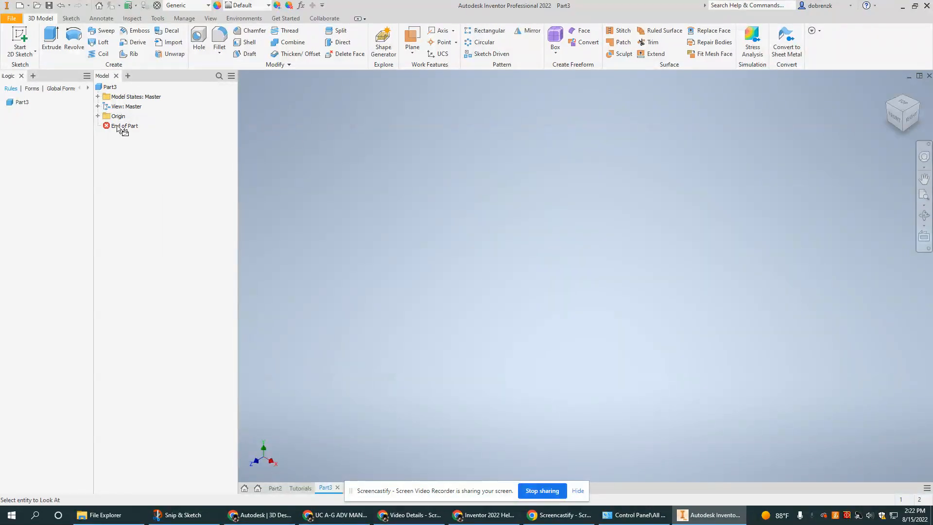
Step: Close the iLogic panel so only the Model tree remains beside the view
click(86, 76)
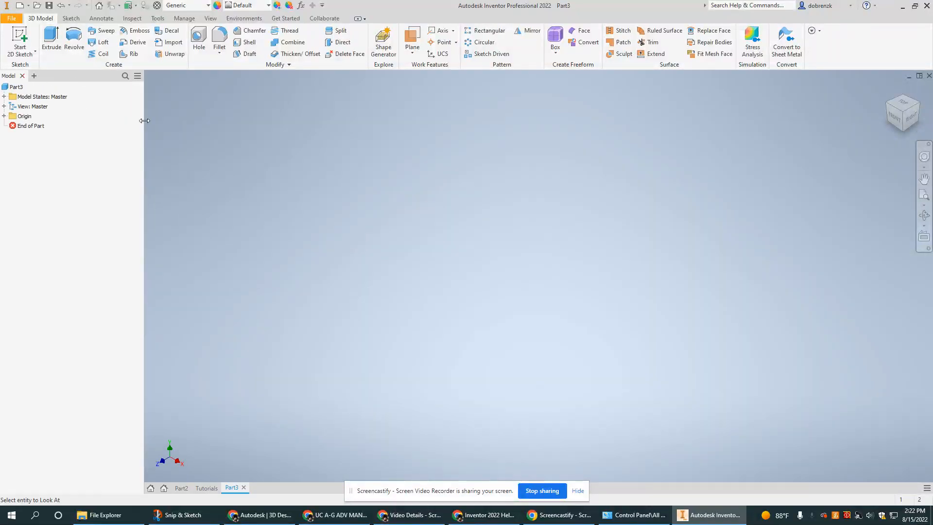
mouse_move(231, 188)
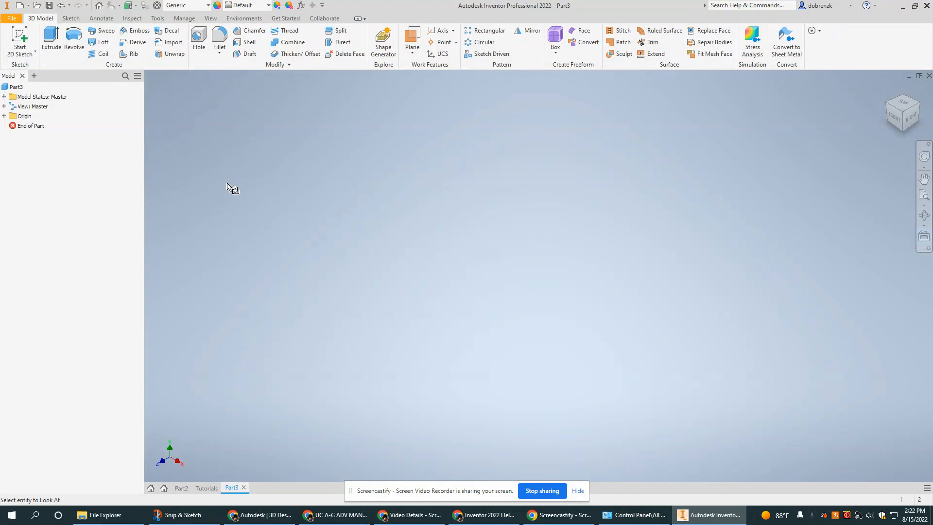
mouse_move(264, 75)
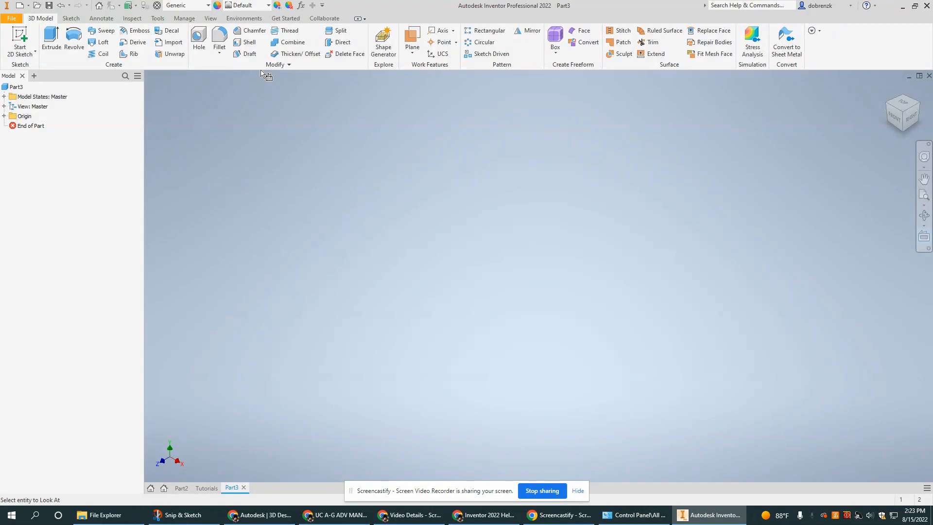
mouse_move(280, 162)
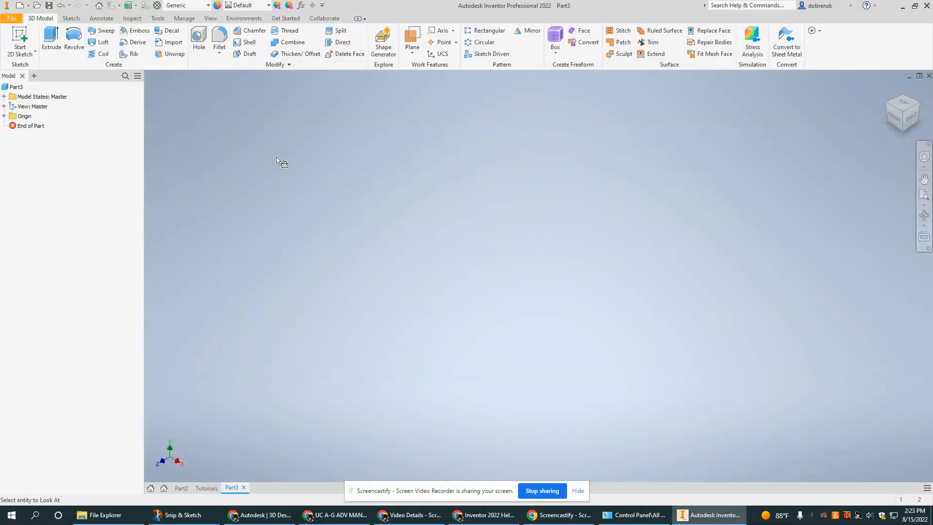
mouse_move(294, 163)
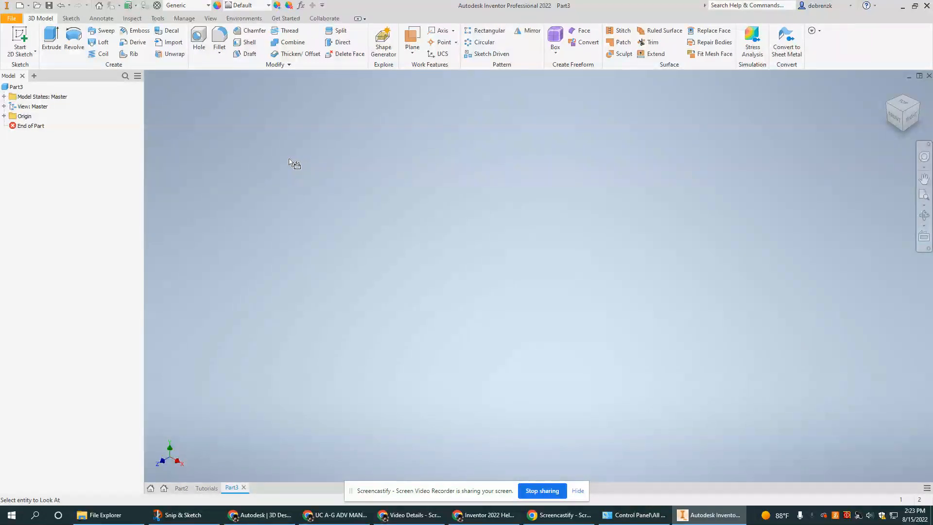
mouse_move(267, 333)
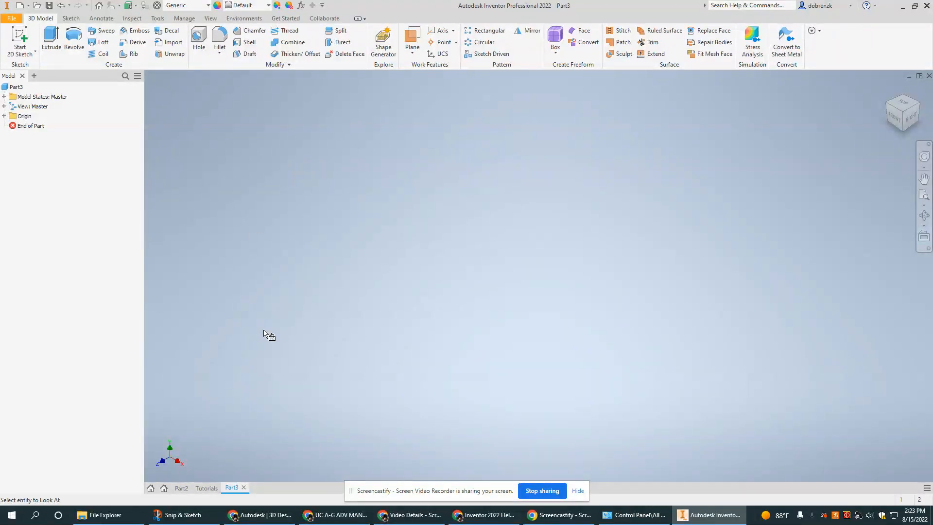
mouse_move(299, 330)
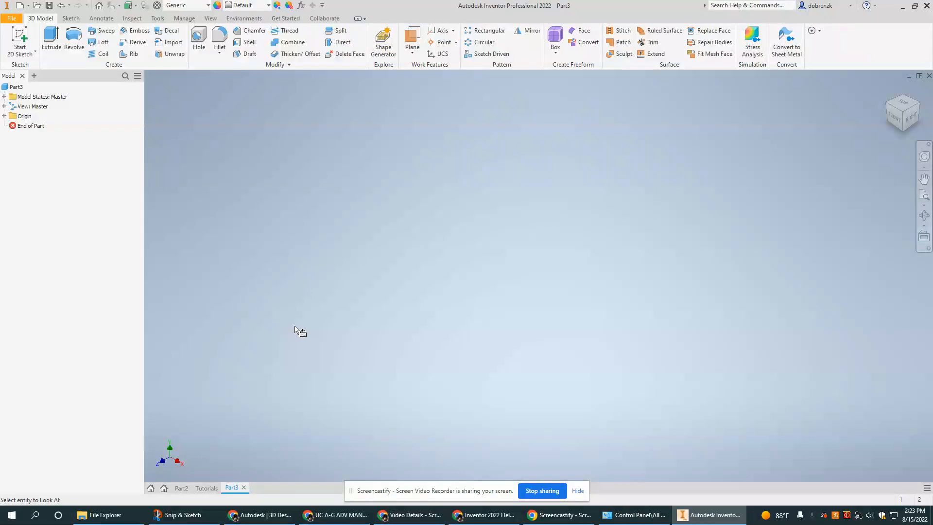
mouse_move(341, 308)
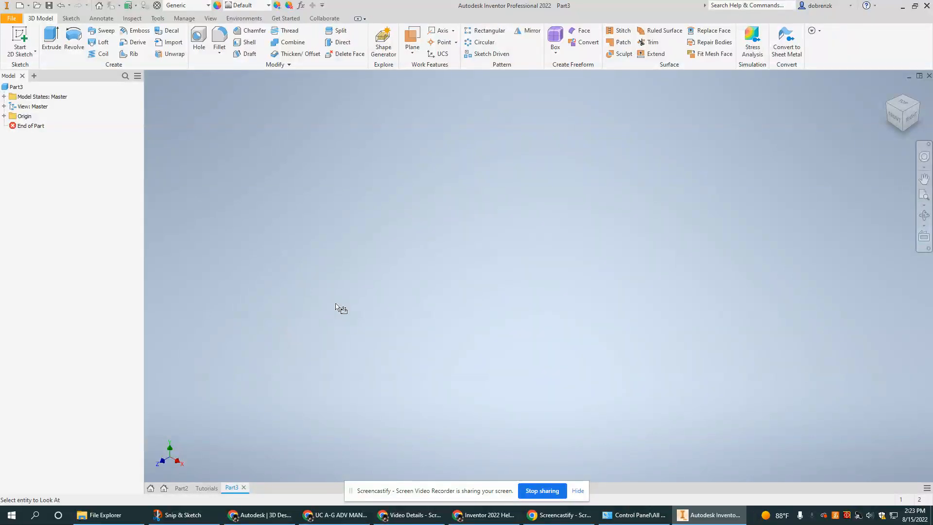